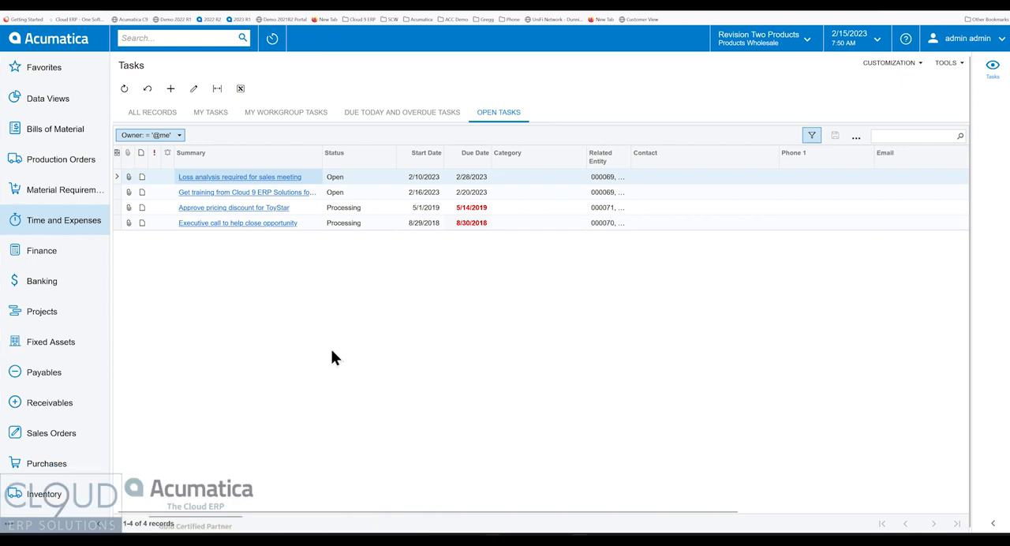
mouse_move(341, 353)
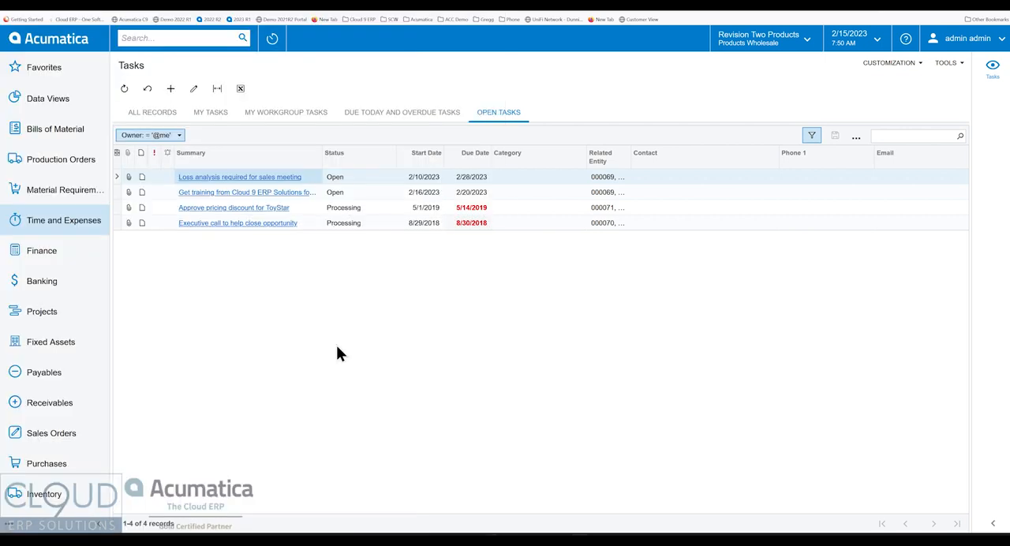
mouse_move(123, 63)
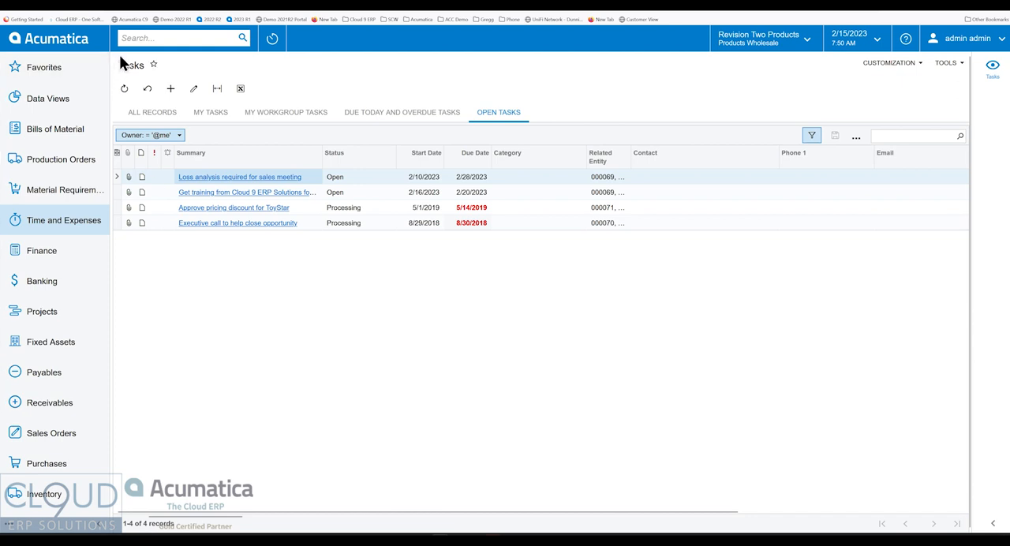
mouse_move(95, 230)
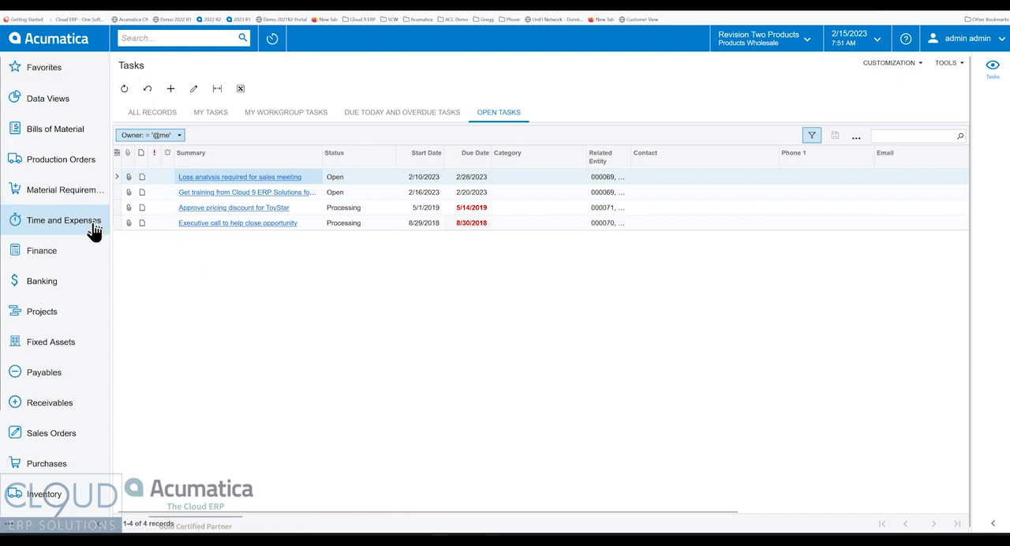
Preview tasks like Approve pricing discount for ToyStar beside the list, then open the Loss analysis task in full.
click(65, 221)
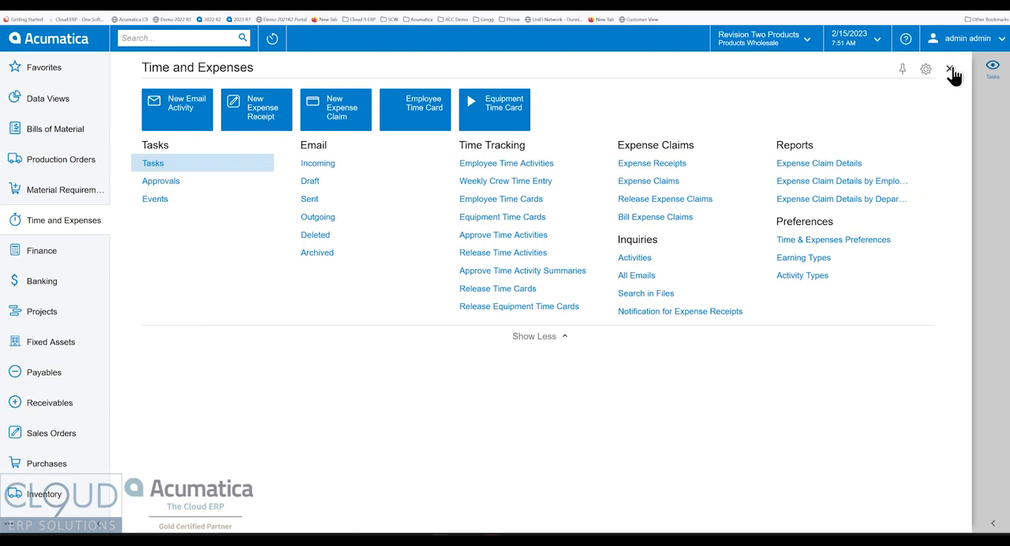
click(153, 165)
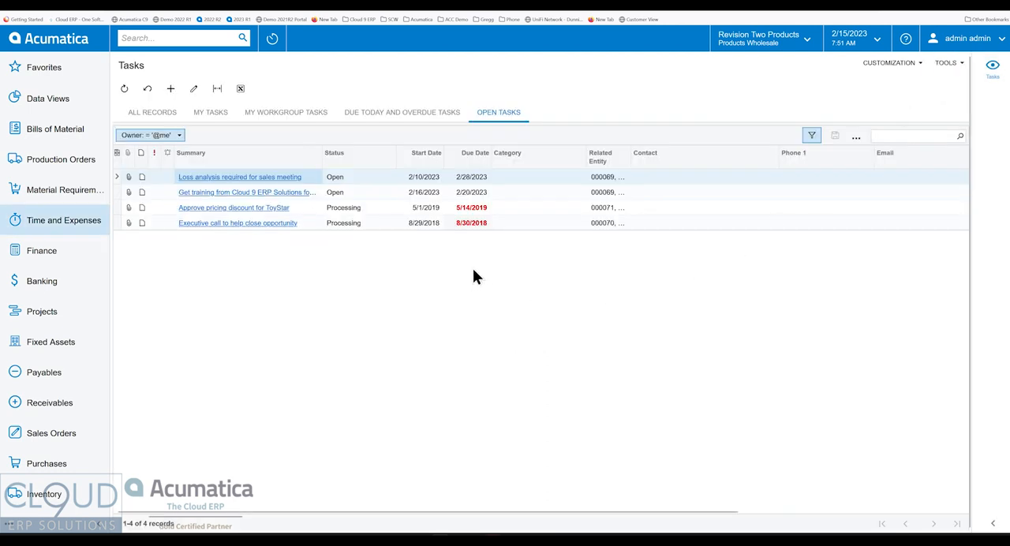
click(246, 191)
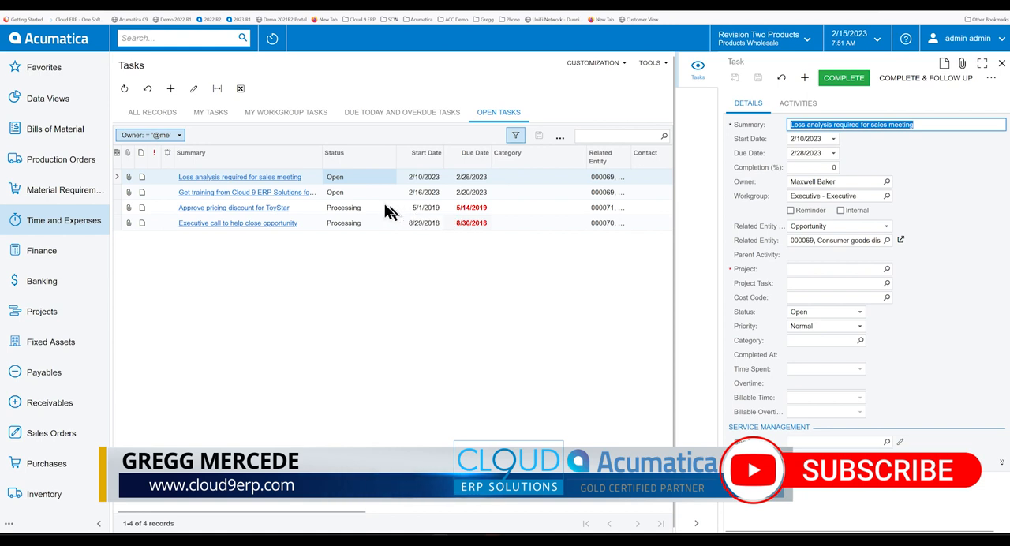
click(237, 223)
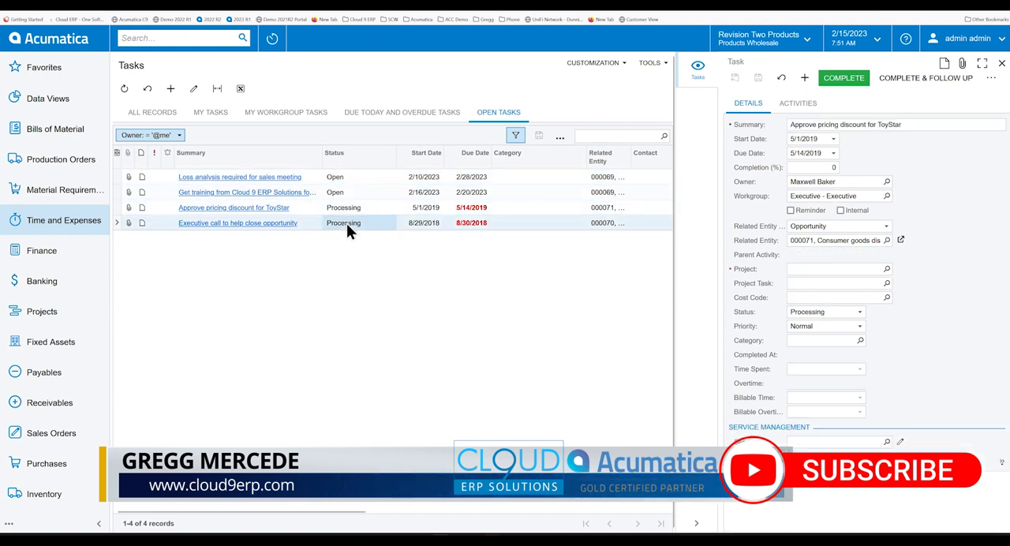
click(240, 176)
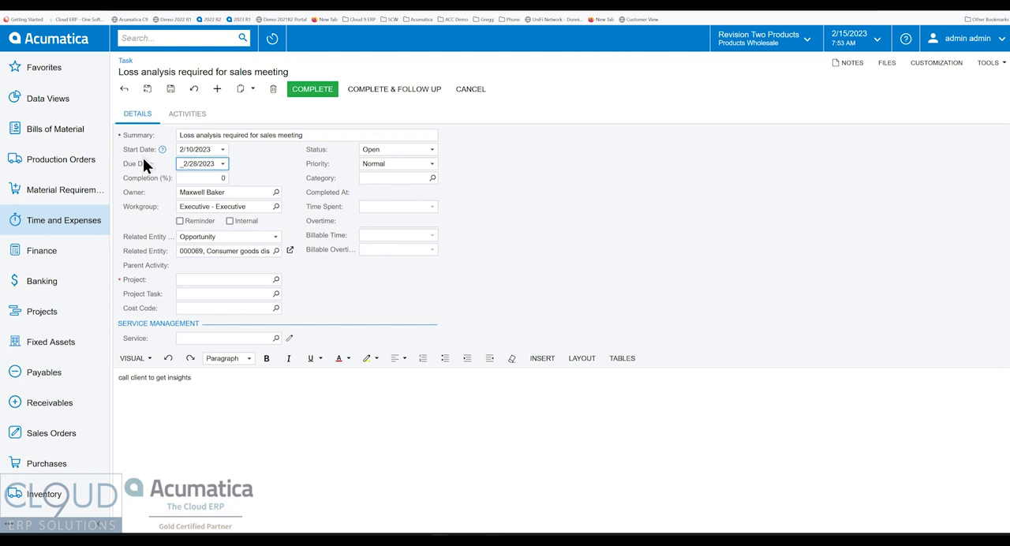
mouse_move(127, 79)
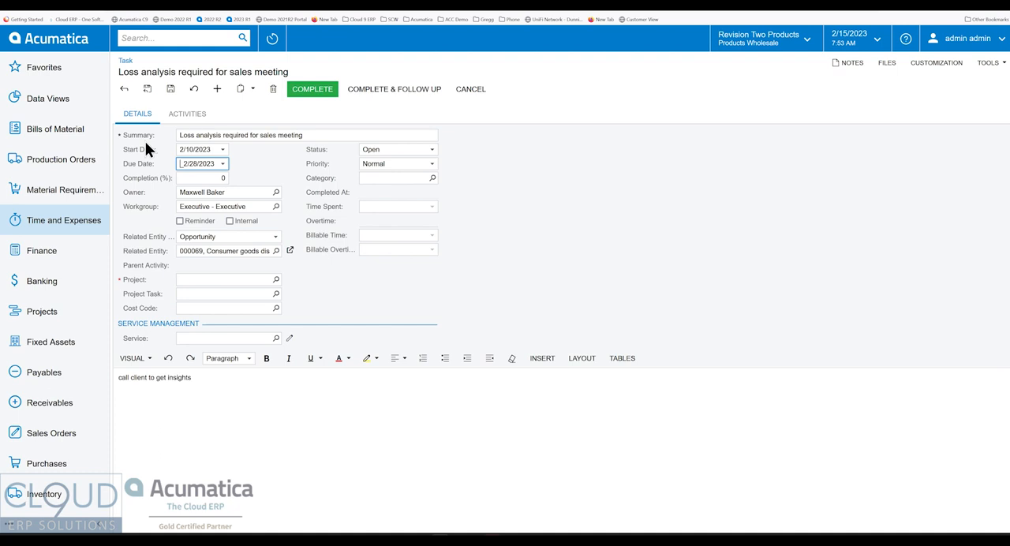
mouse_move(404, 117)
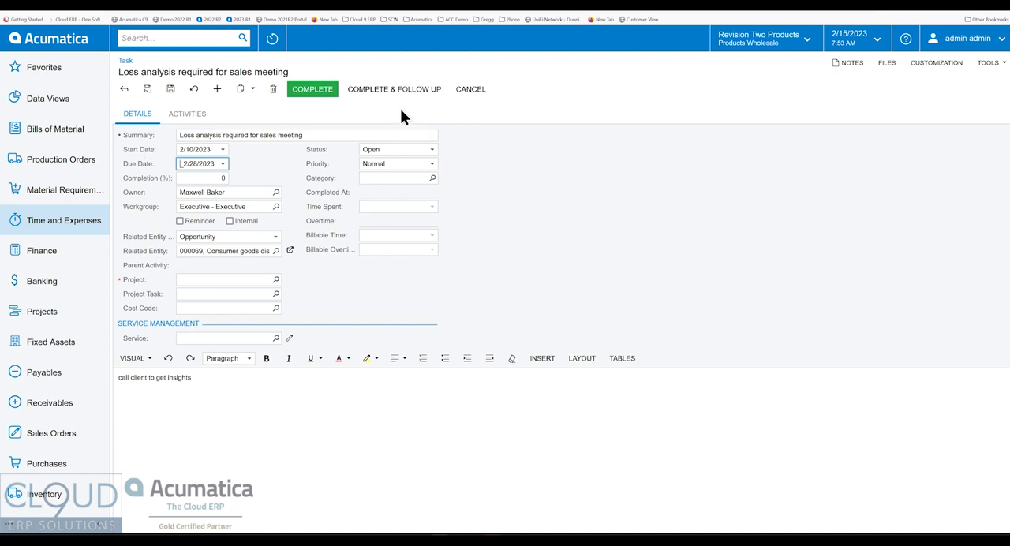
mouse_move(471, 89)
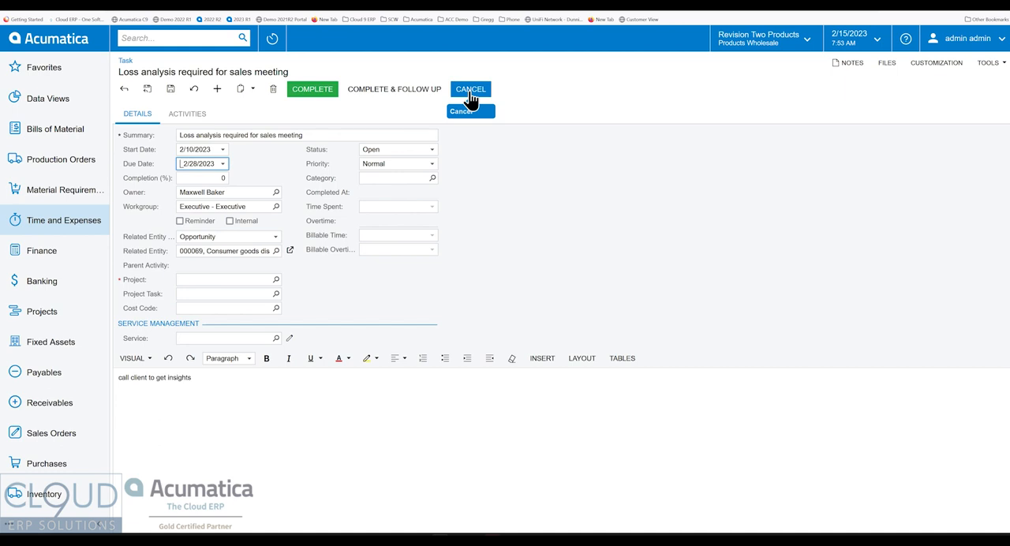
mouse_move(395, 126)
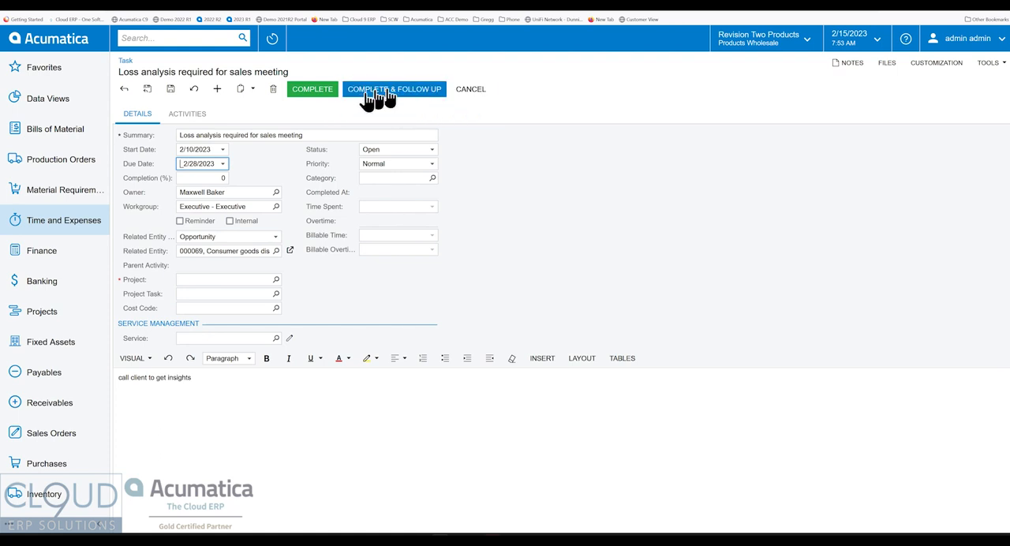
mouse_move(363, 98)
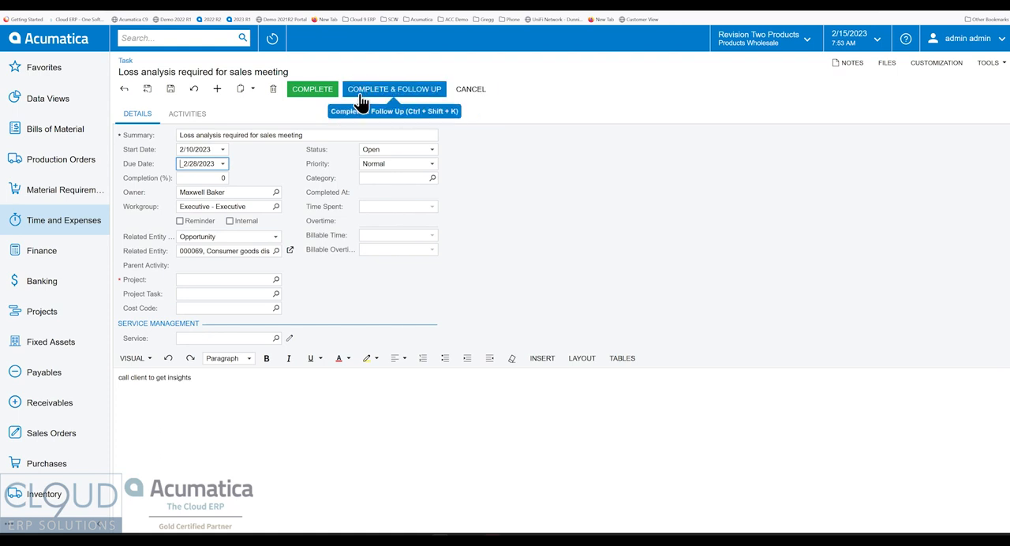
mouse_move(121, 278)
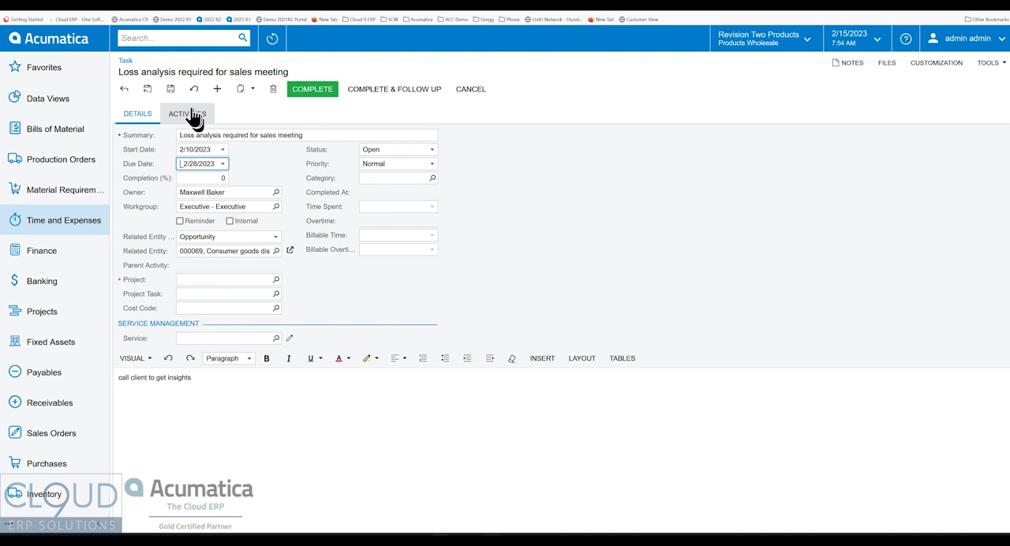
Show the task's linked email and training task and reveal the Create Activity options: event, email, phone call, work item, note.
click(186, 114)
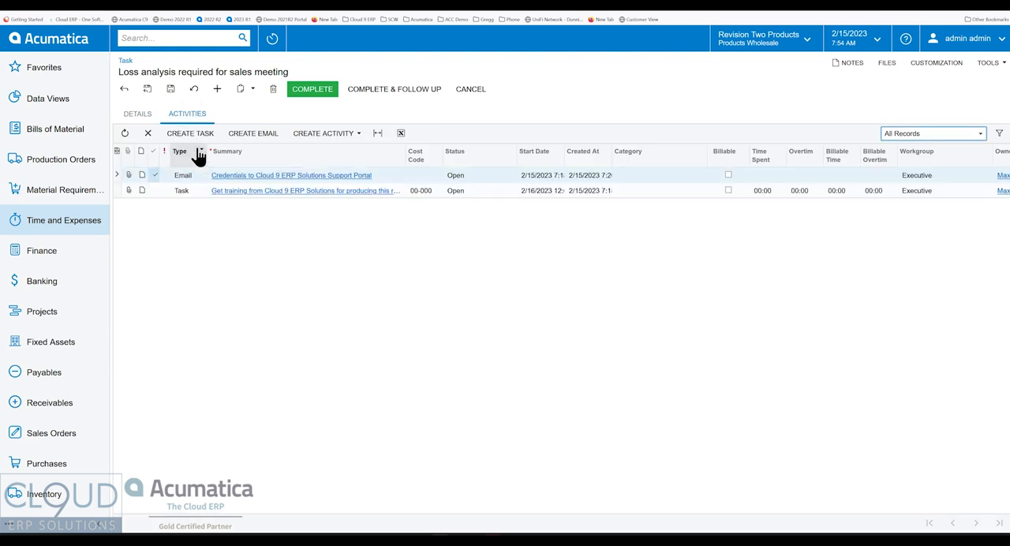
click(190, 133)
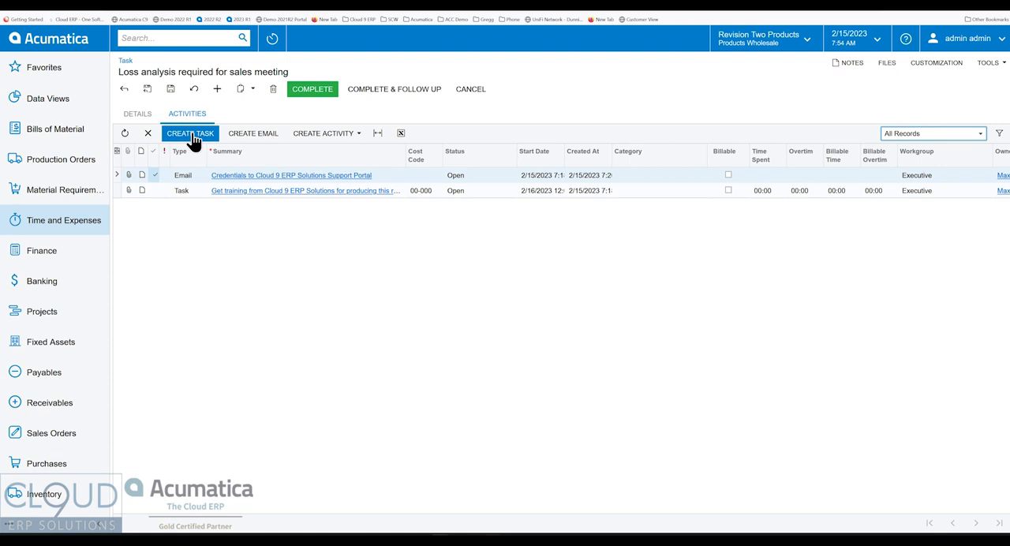
click(324, 132)
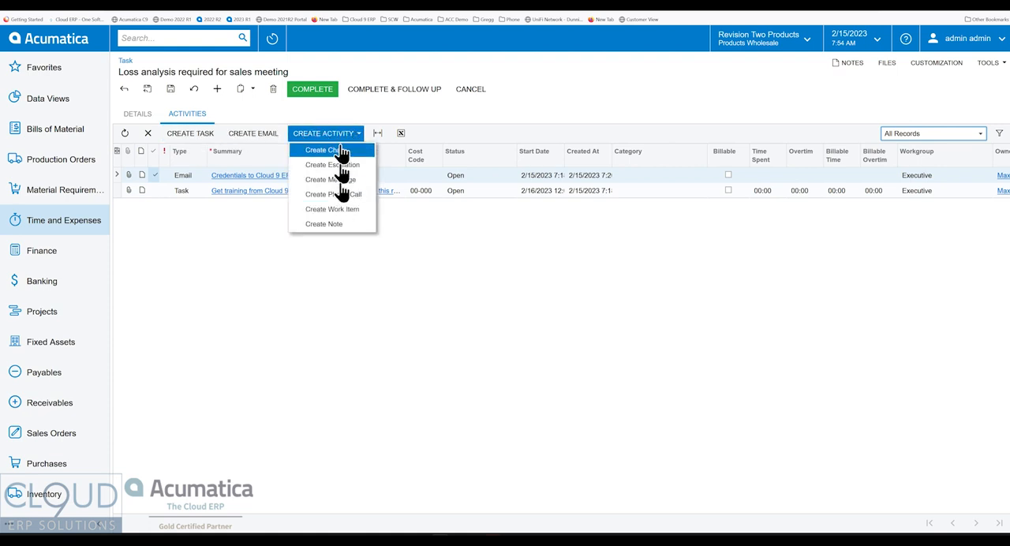
mouse_move(352, 167)
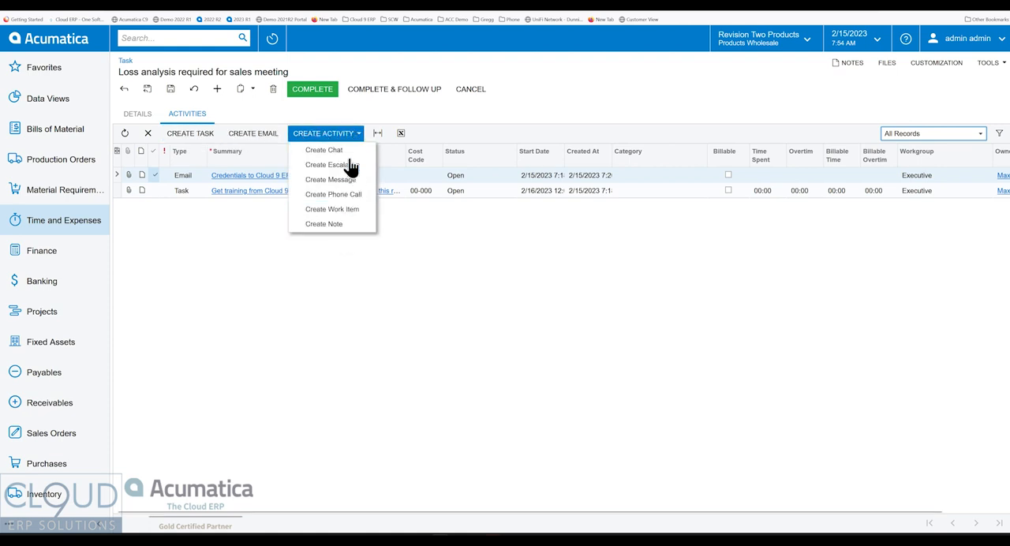
mouse_move(342, 249)
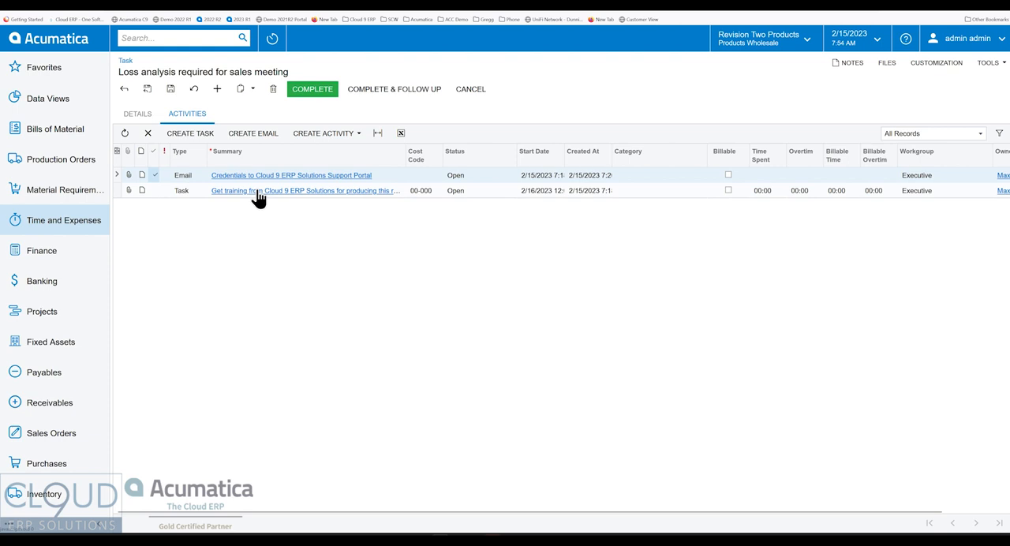
Open the 'Get training from Cloud 9 ERP Solutions' child task from the Activities grid in a popup window.
click(303, 191)
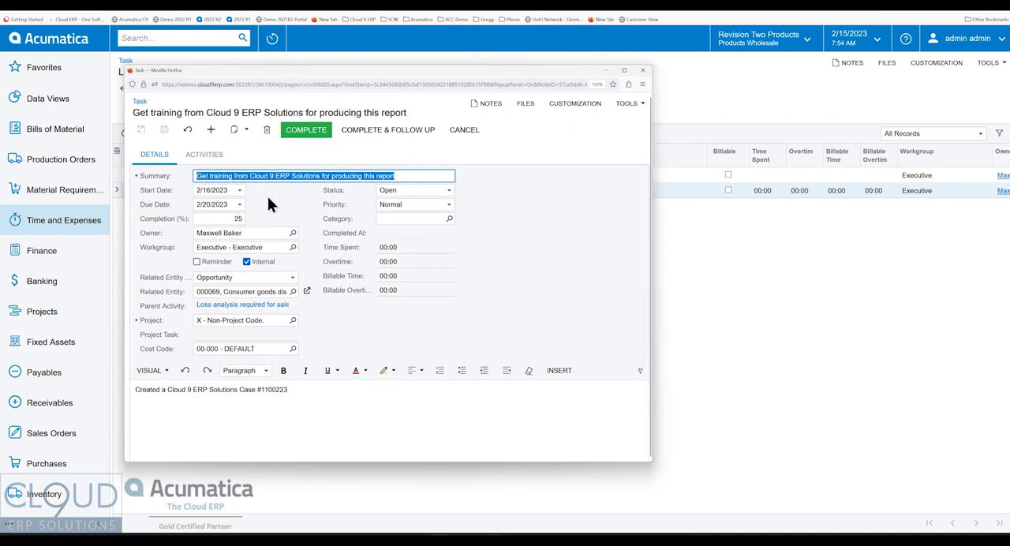
mouse_move(179, 348)
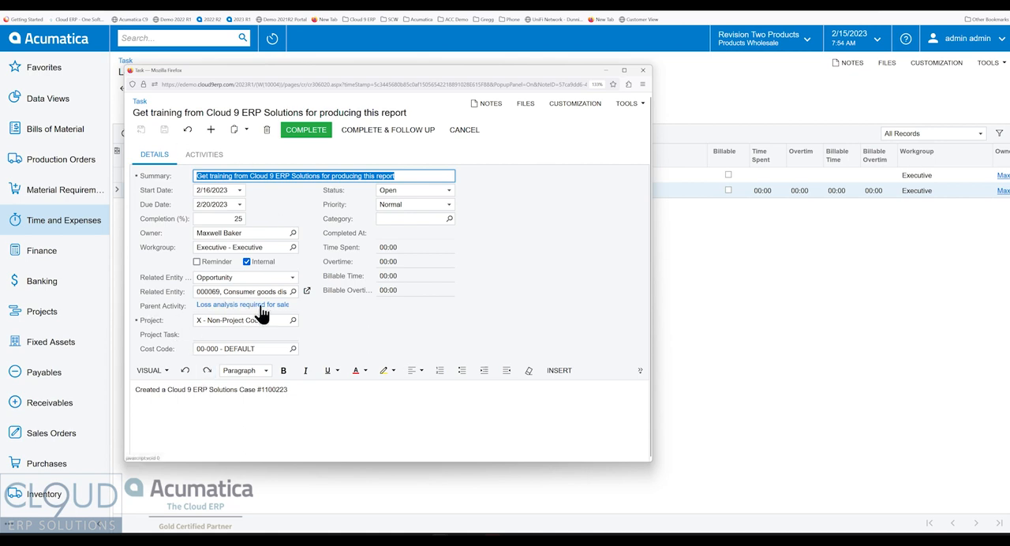
mouse_move(161, 221)
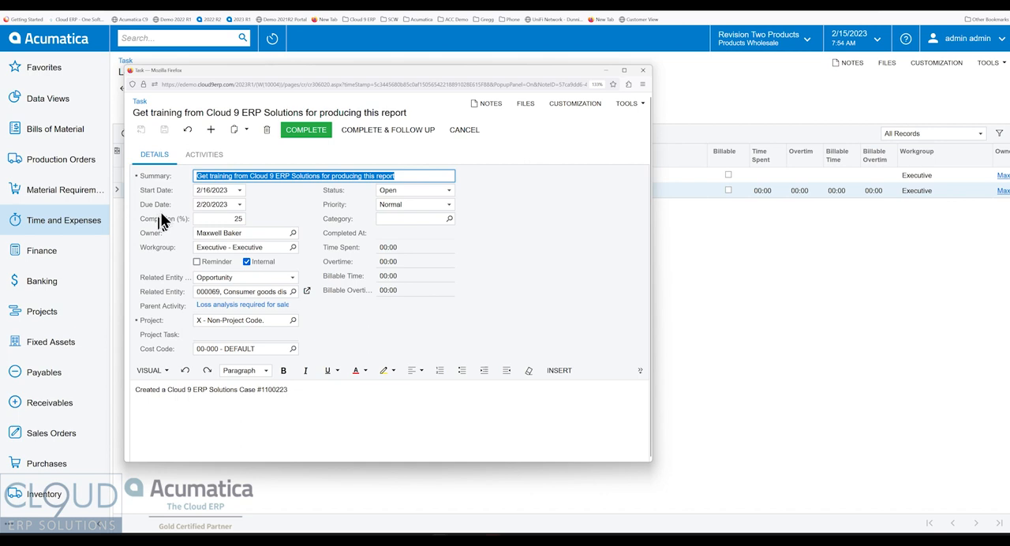
mouse_move(164, 215)
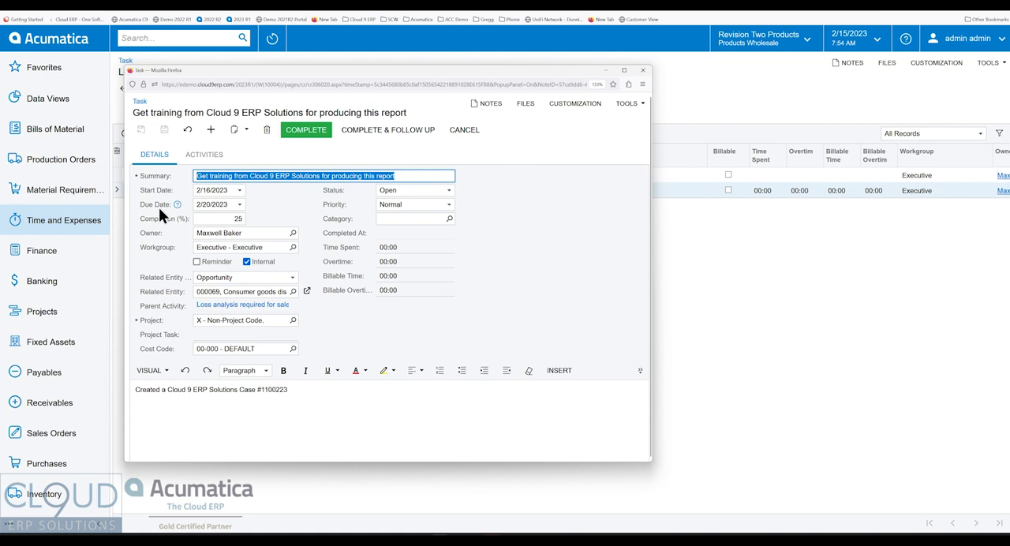
mouse_move(328, 218)
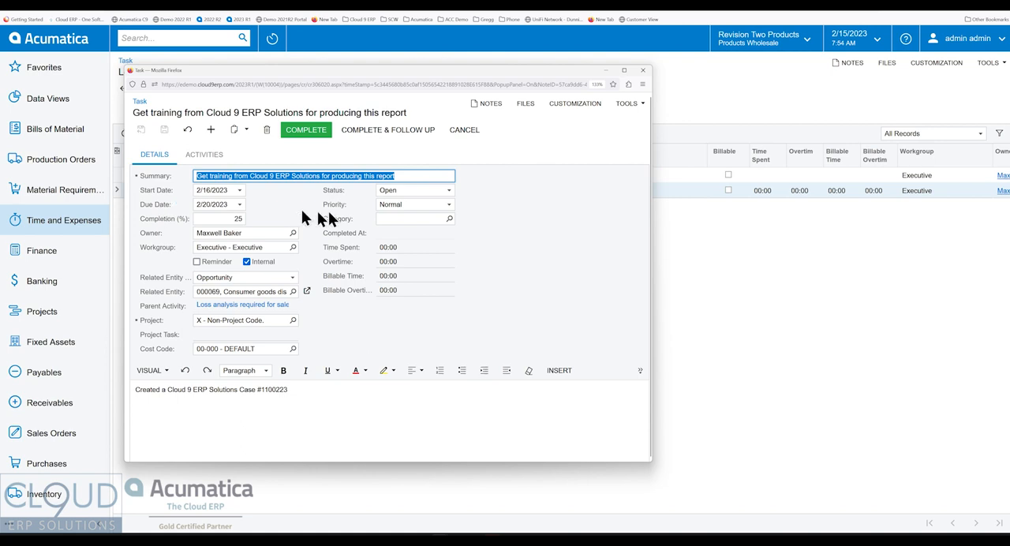
mouse_move(341, 240)
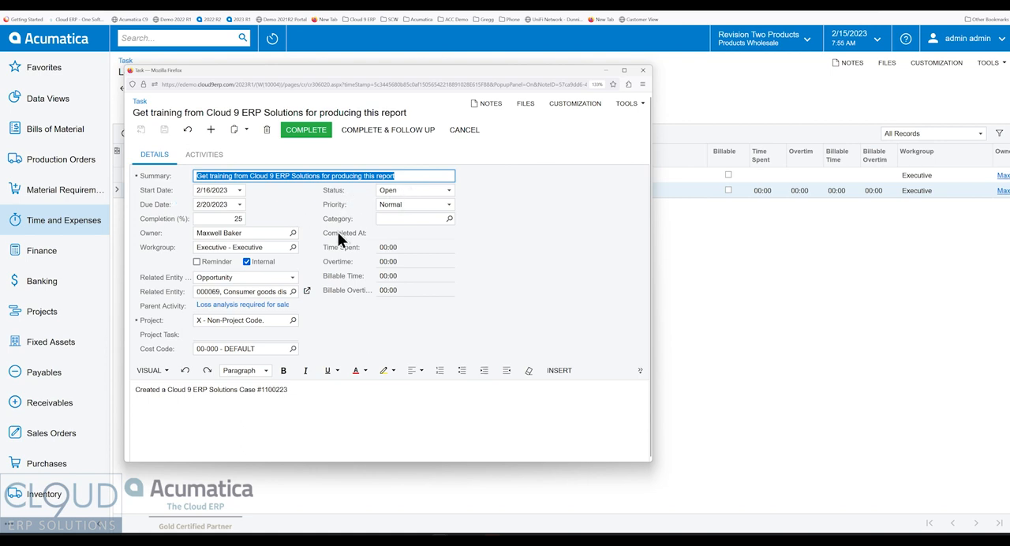
mouse_move(641, 71)
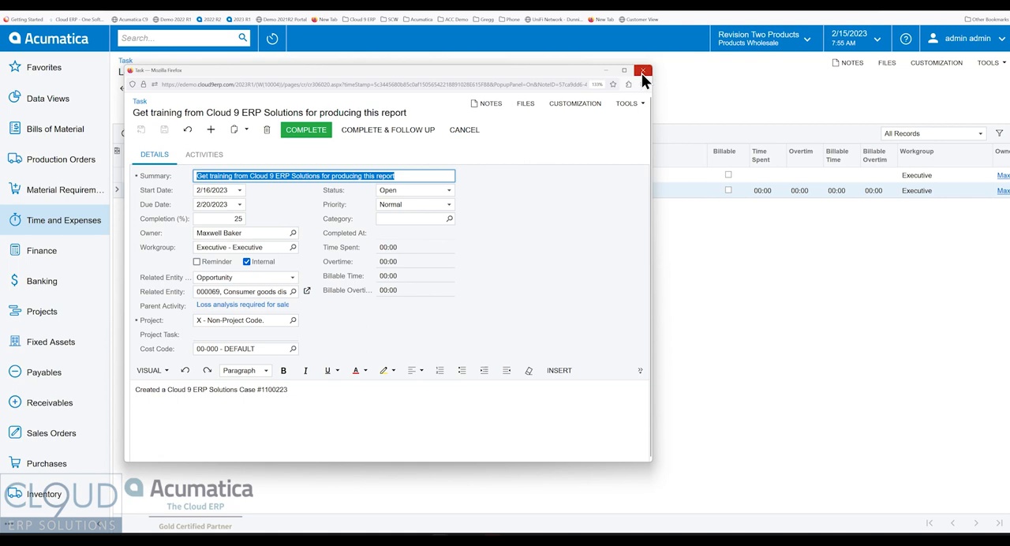
Close the child task and email windows, then leave the task discarding unsaved changes to reach Open Tasks.
click(645, 71)
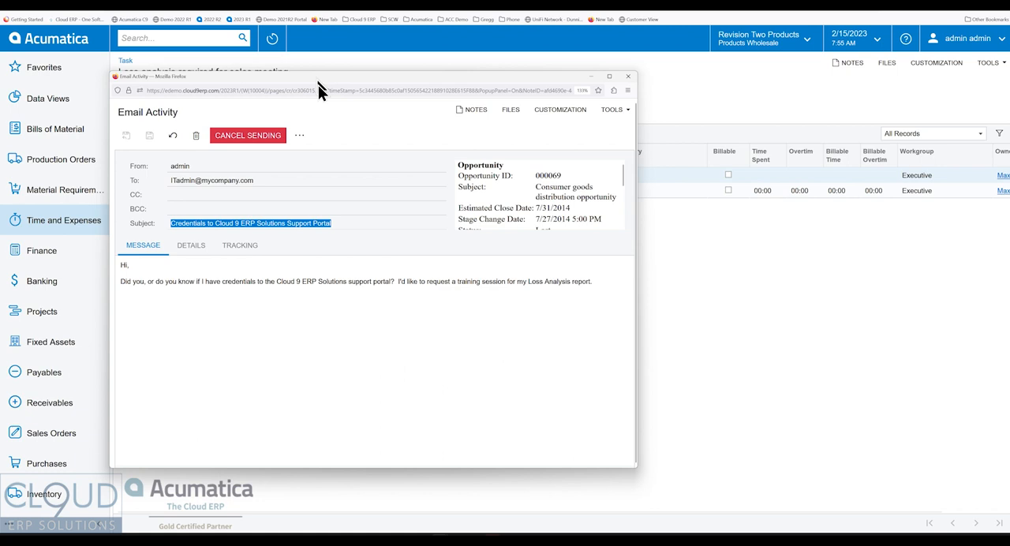
mouse_move(285, 297)
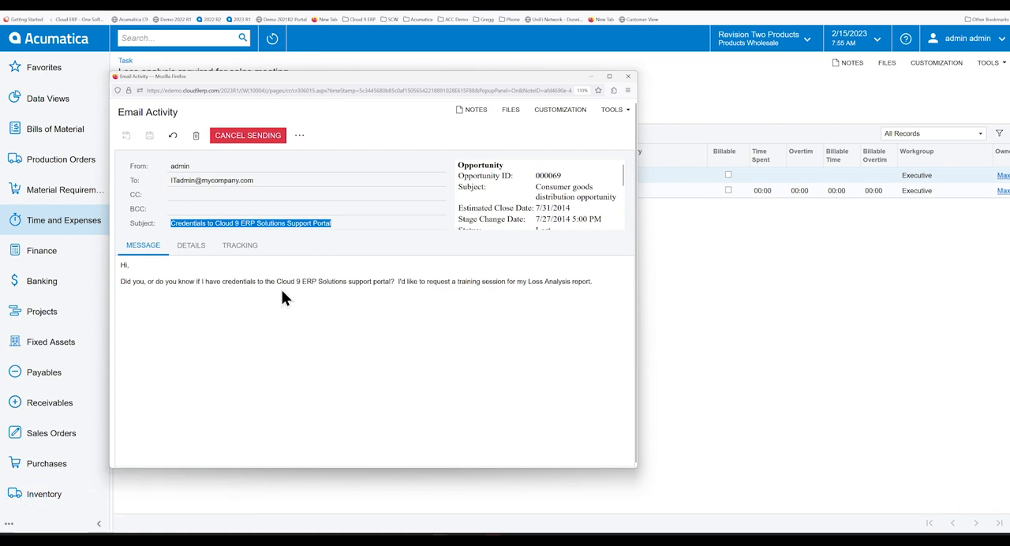
click(630, 78)
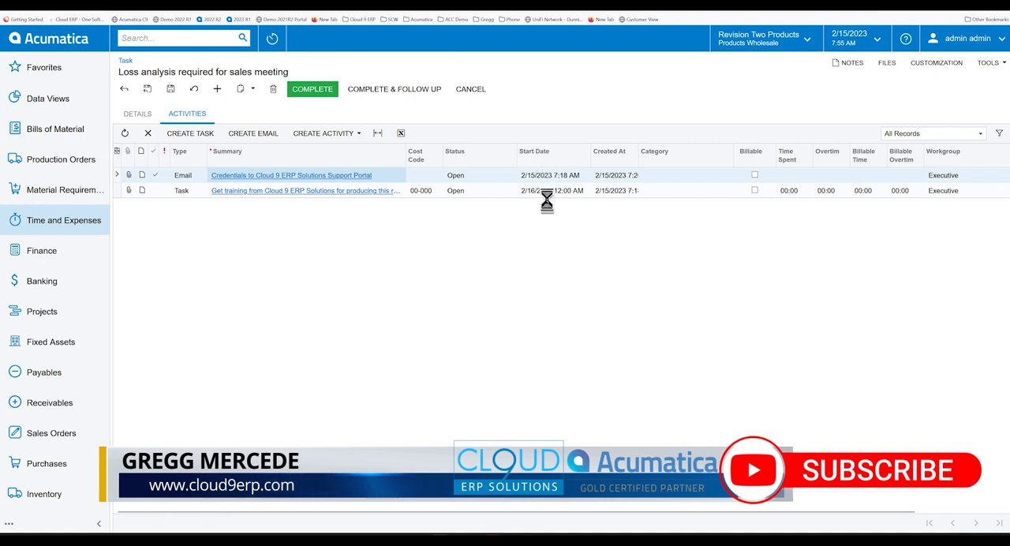
click(123, 88)
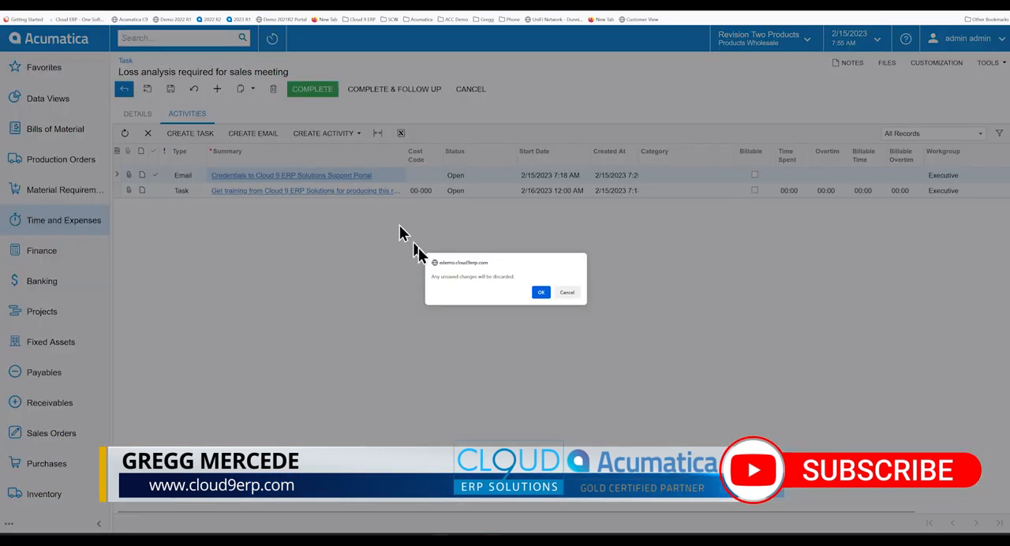
click(540, 292)
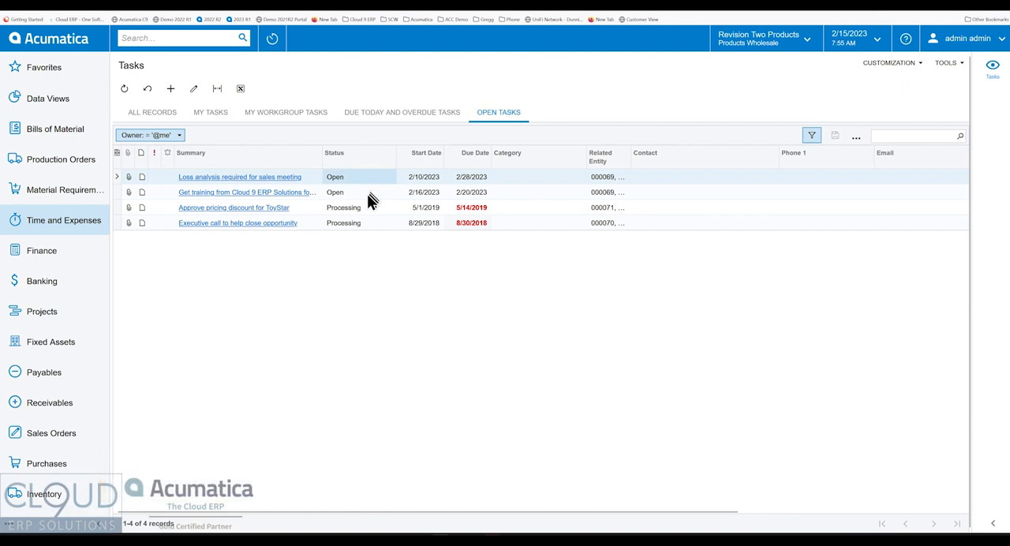
mouse_move(489, 183)
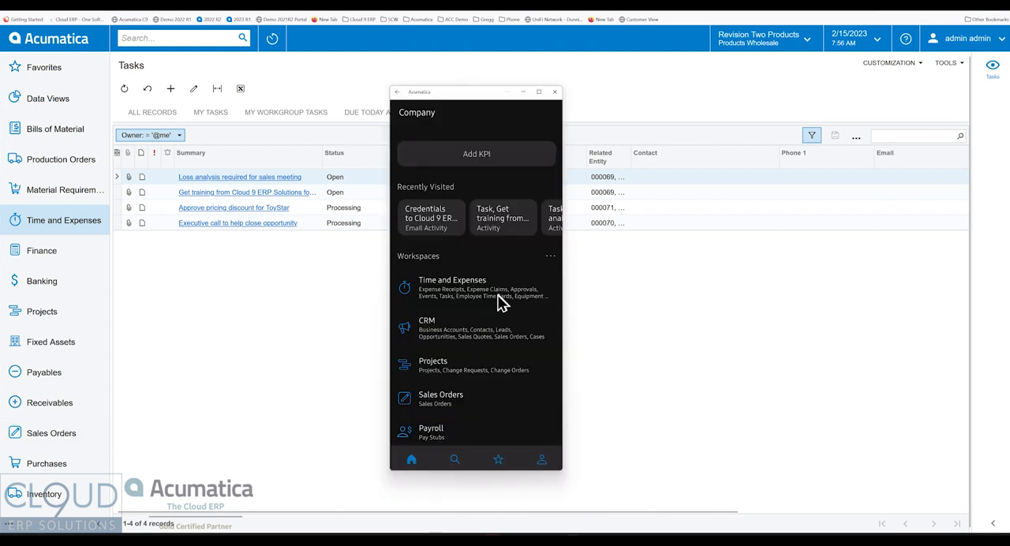
mouse_move(411, 194)
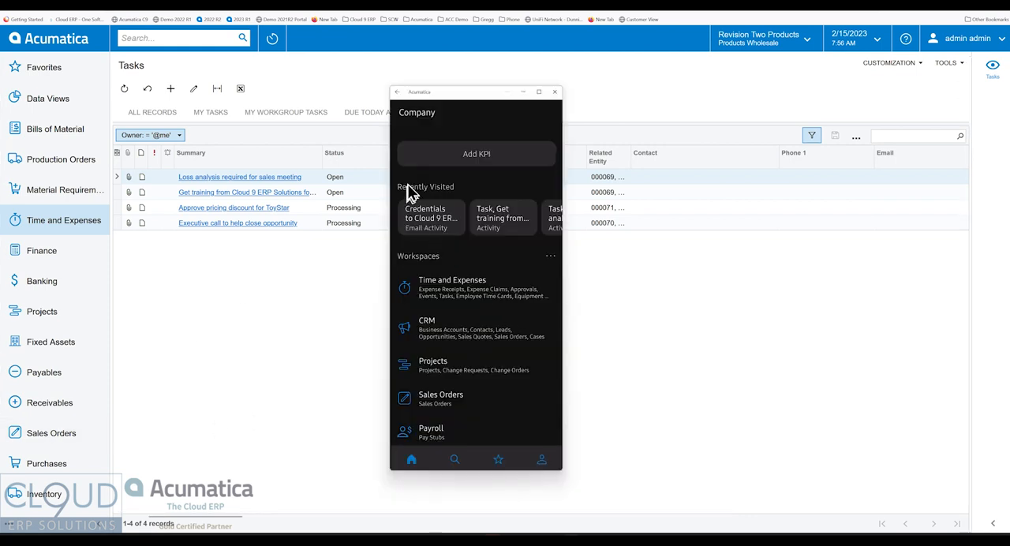
mouse_move(433, 227)
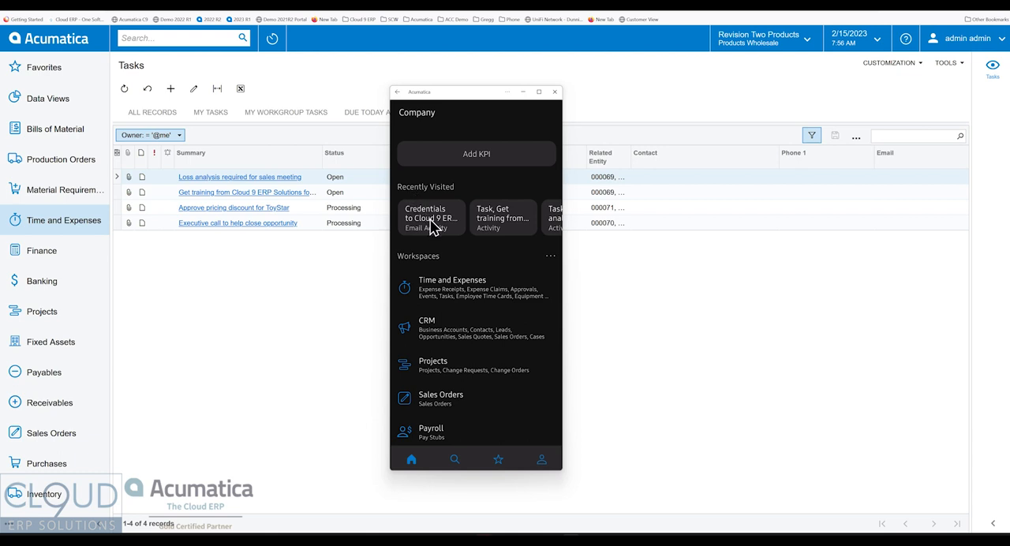
mouse_move(417, 203)
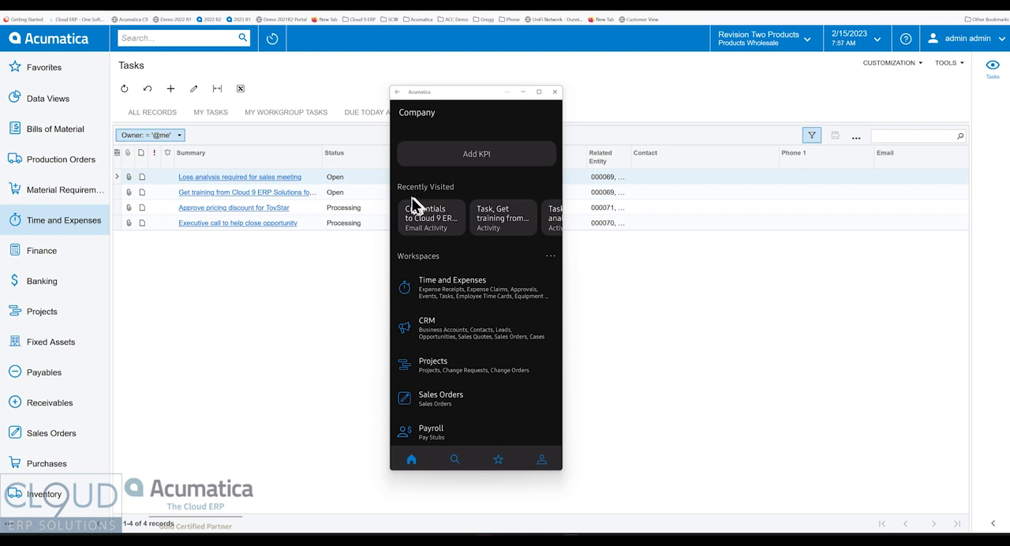
mouse_move(439, 196)
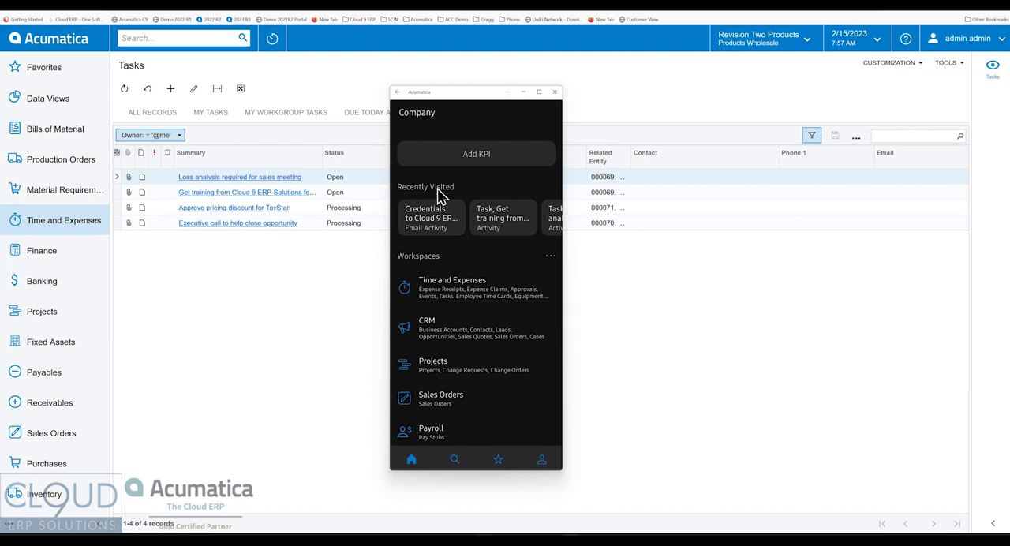
Enter the mobile Time and Expenses workspace listing Expense Receipts, Approvals, Tasks and Time Cards.
click(461, 285)
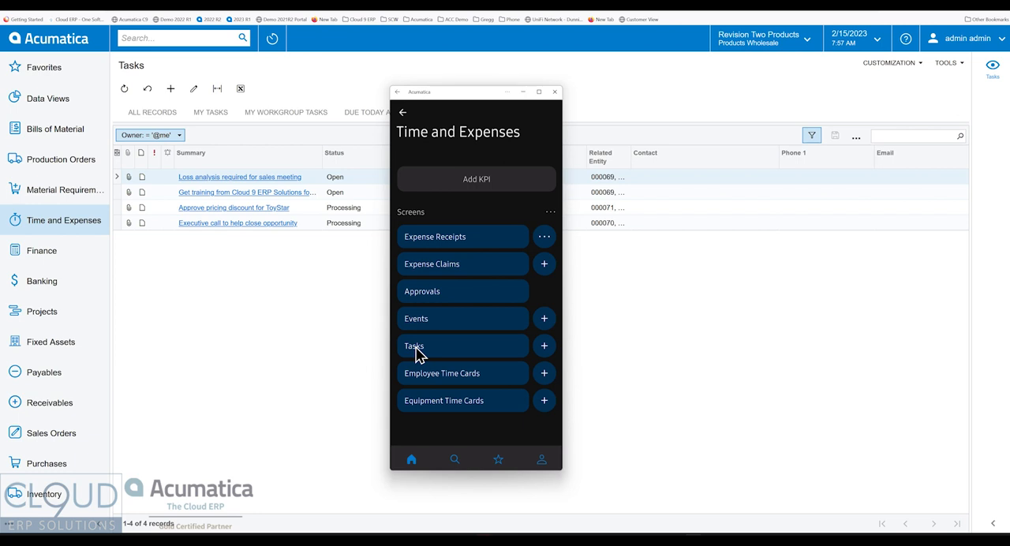
mouse_move(546, 357)
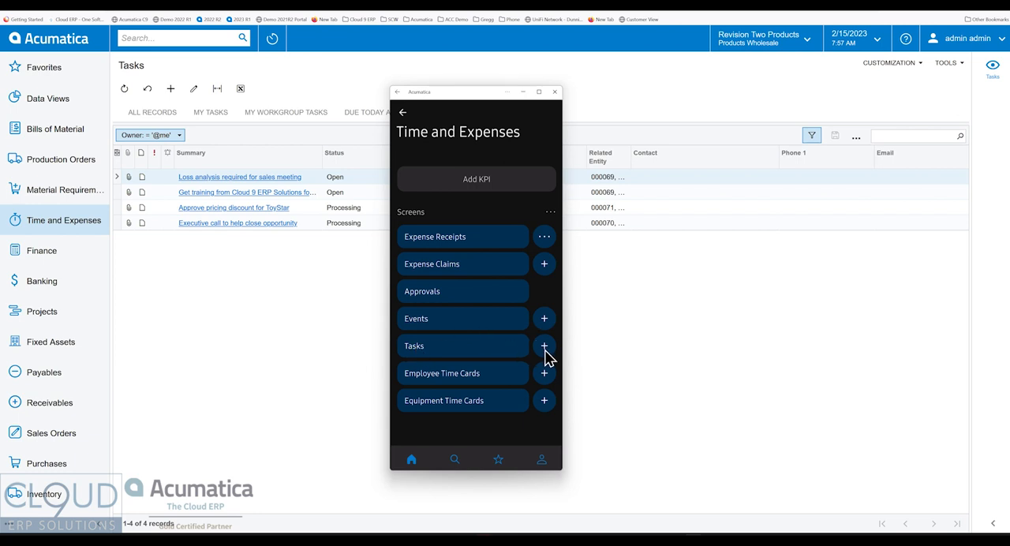
mouse_move(418, 360)
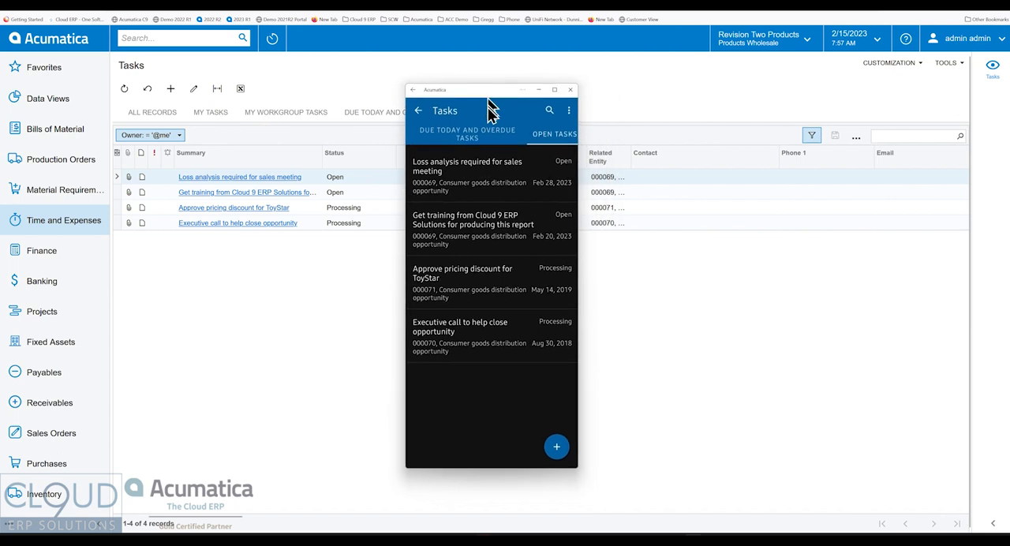
mouse_move(474, 194)
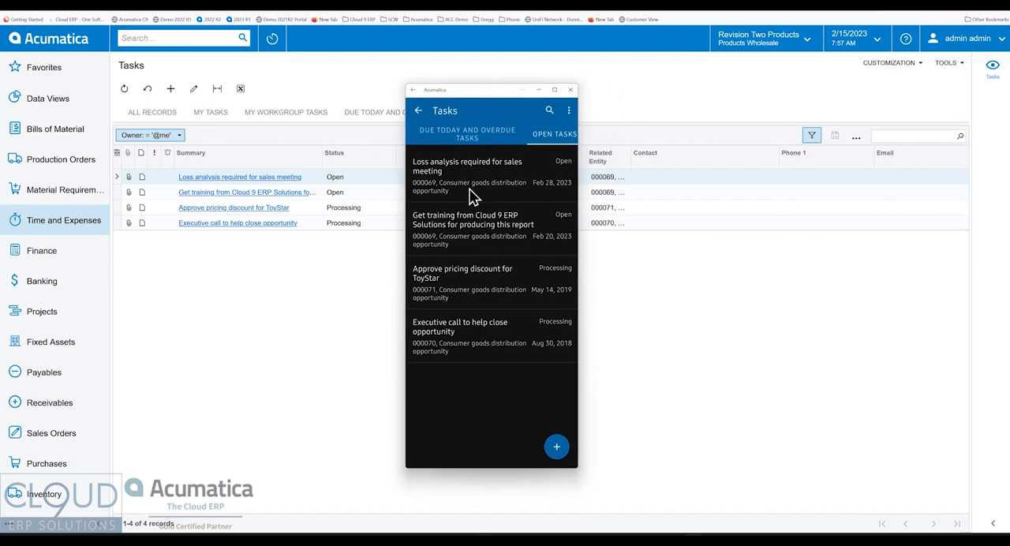
Open the Loss analysis task from mobile Tasks and show its Activities with the linked email and training task.
click(467, 166)
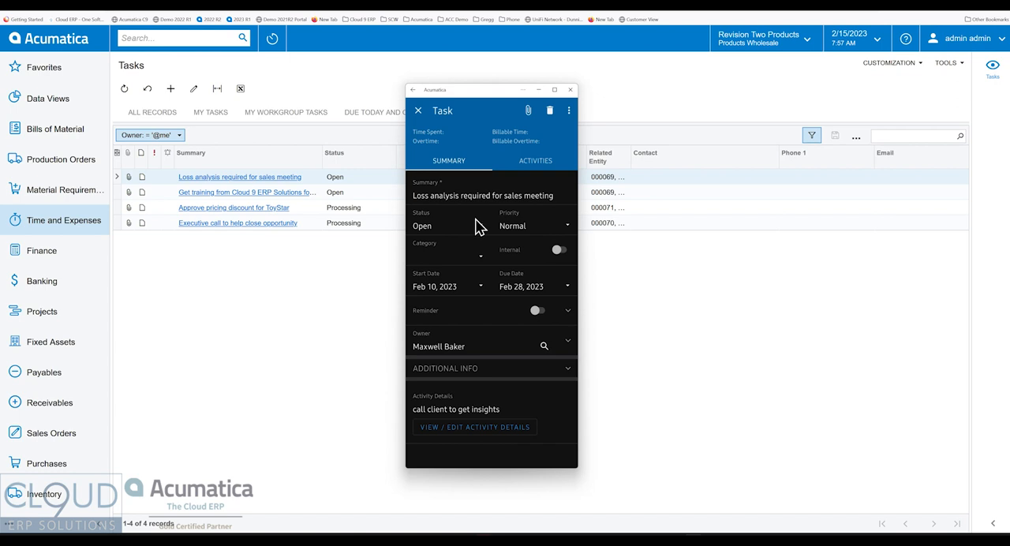
click(286, 112)
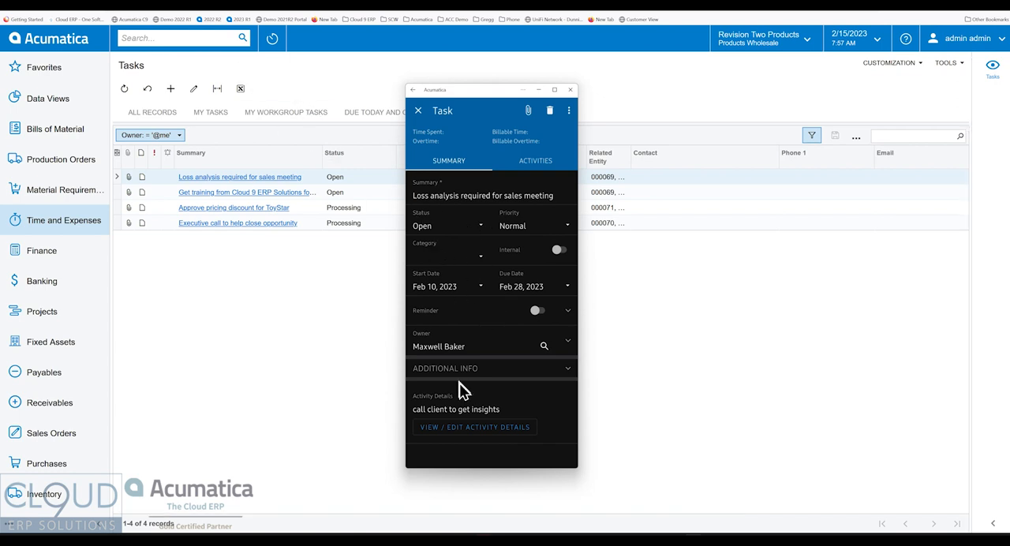
mouse_move(511, 382)
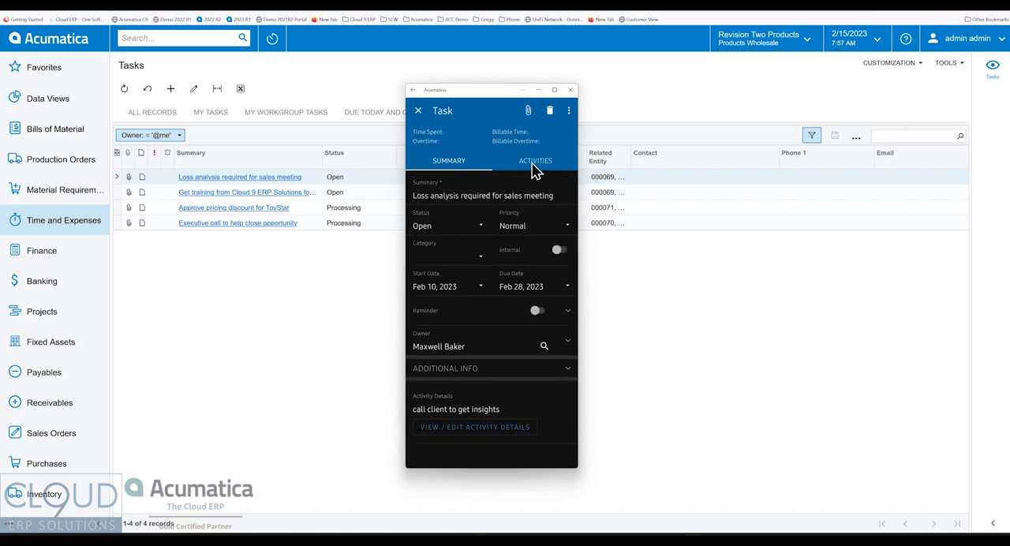
click(533, 161)
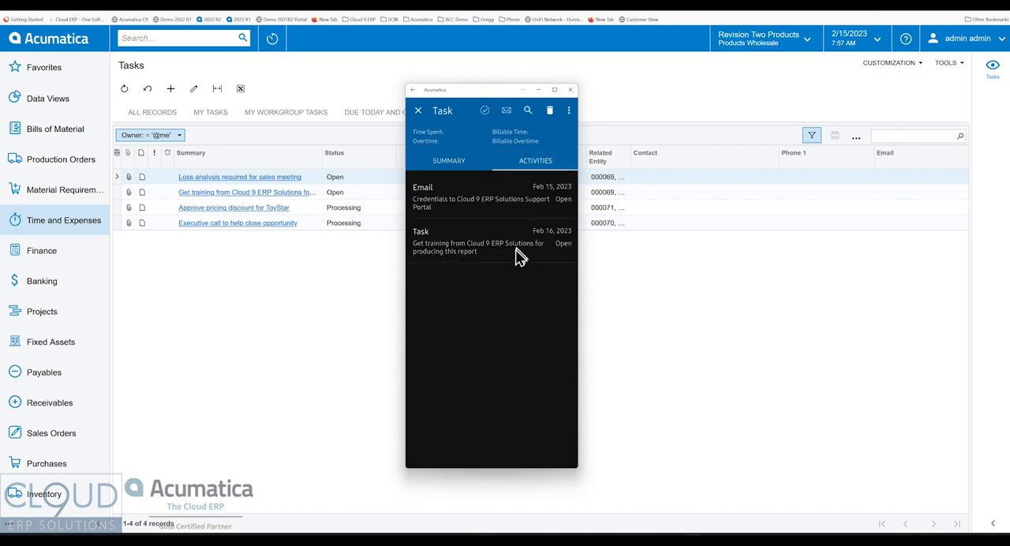
mouse_move(489, 260)
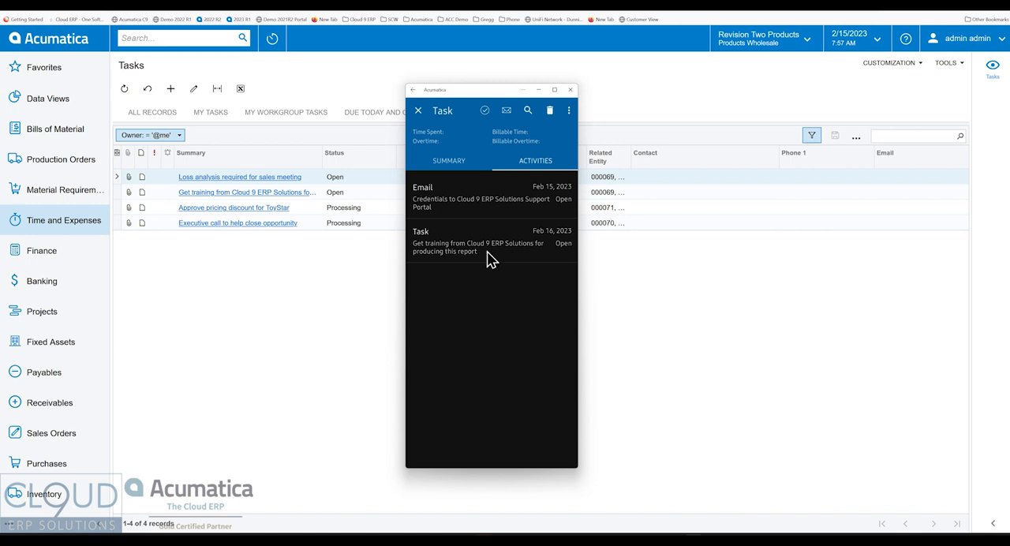
mouse_move(467, 142)
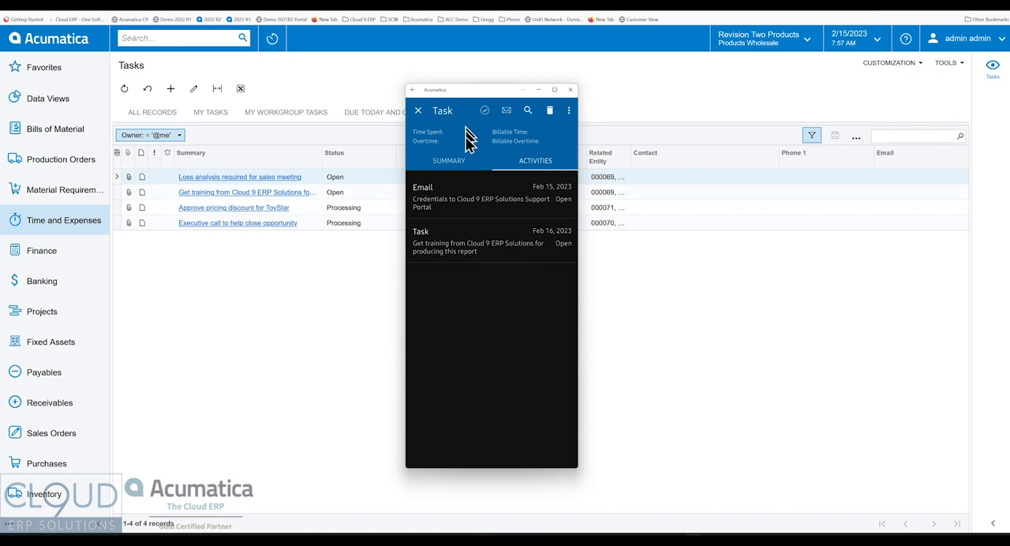
mouse_move(463, 209)
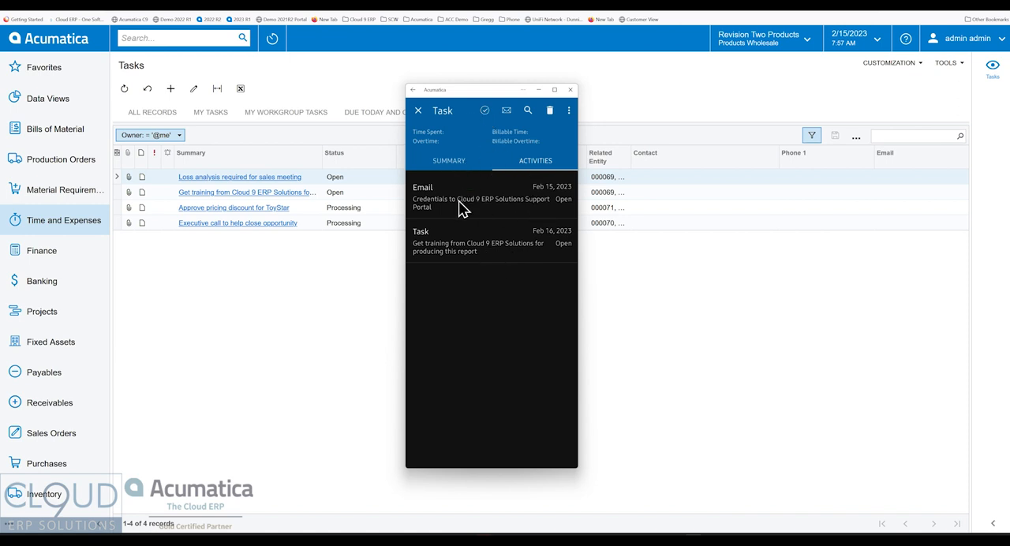
mouse_move(445, 148)
text(Schedule)
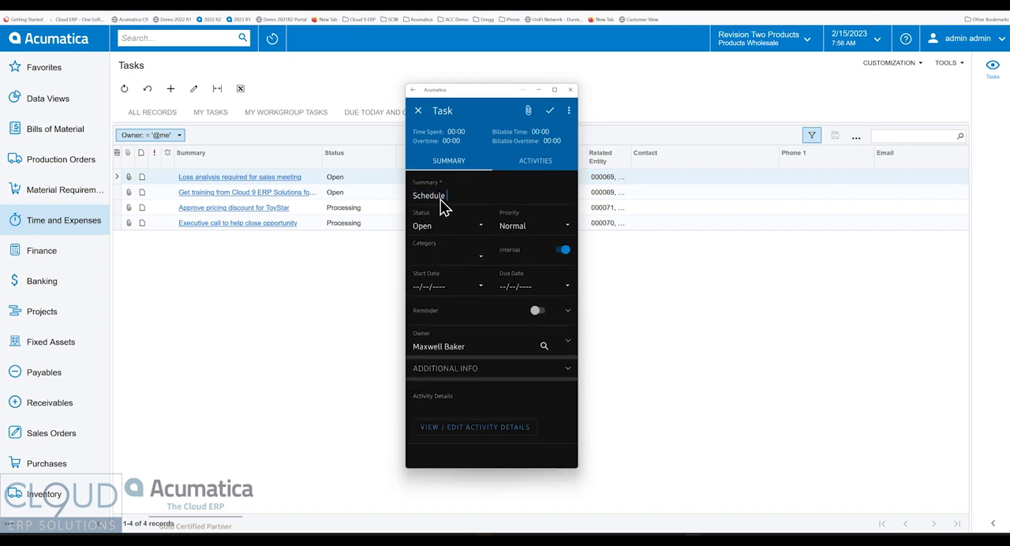
Create a 'Schedule training with Cloud 9 ERP Solutions' task due Feb 22, 2023 and reveal its related opportunity and parent activity.
text(training with)
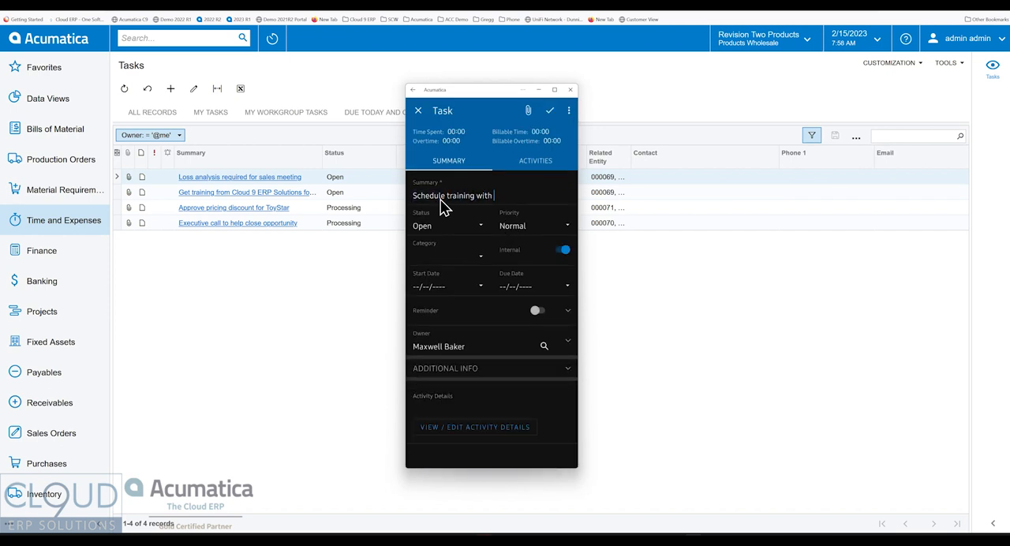
text(Cloud 9 ERP Solutions)
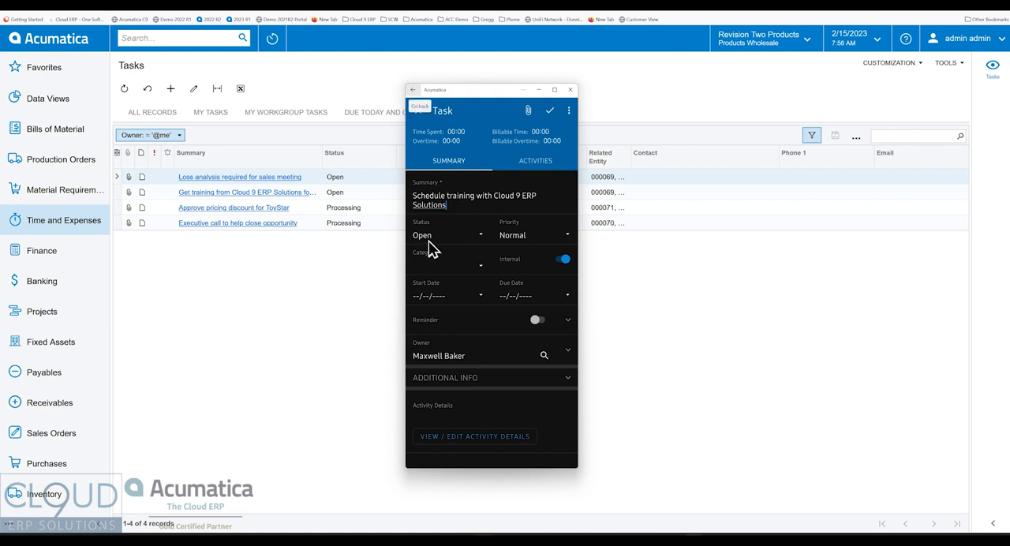
mouse_move(505, 240)
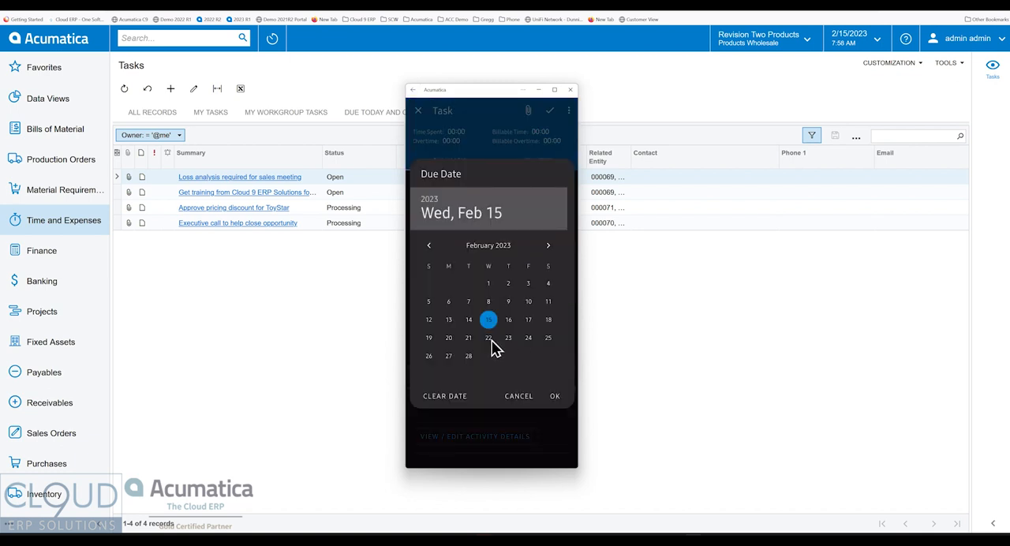
click(489, 338)
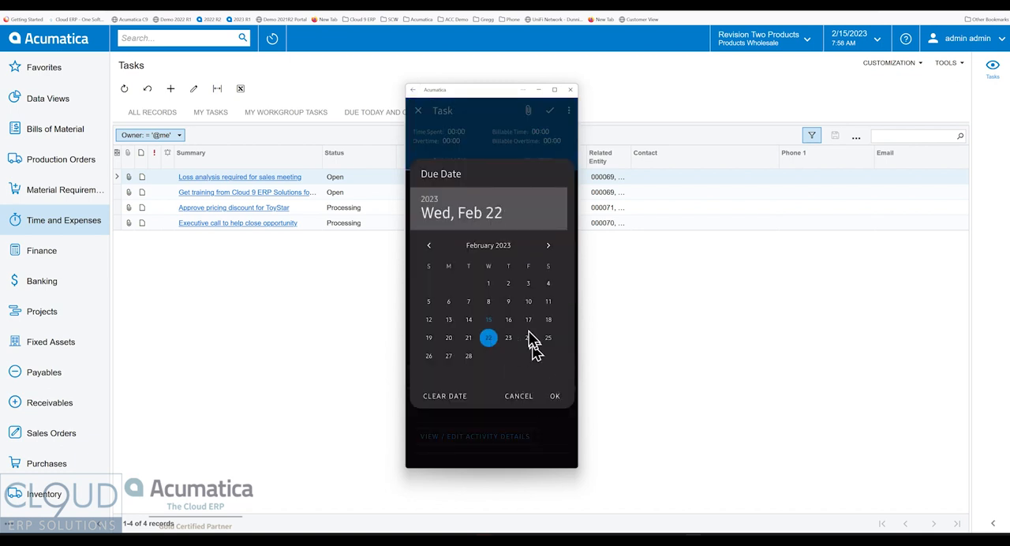
mouse_move(524, 324)
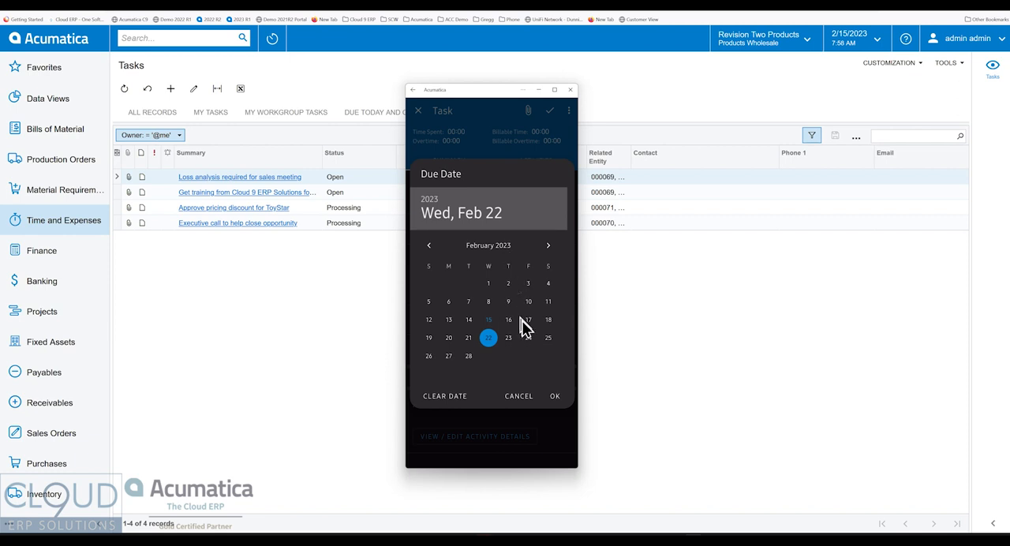
click(554, 396)
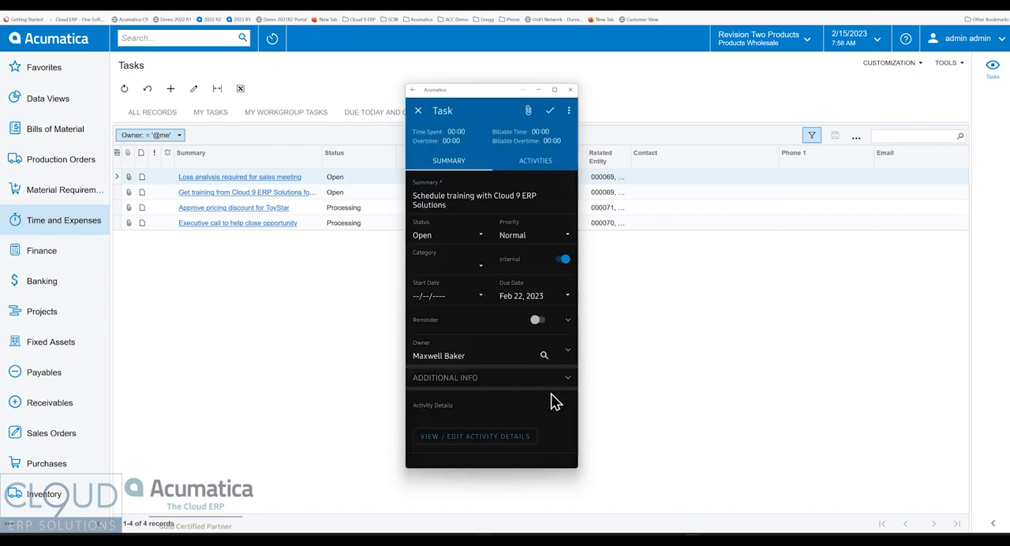
mouse_move(547, 335)
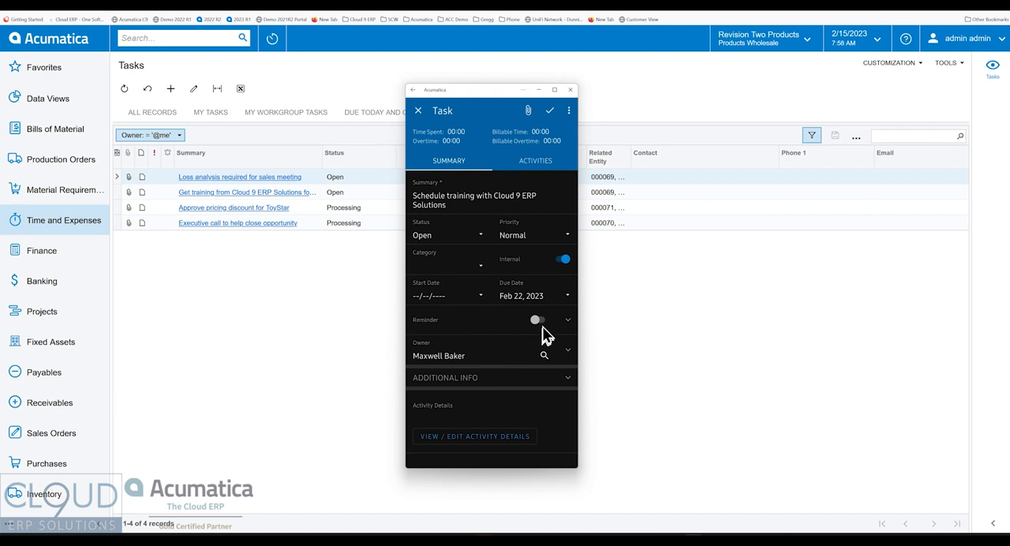
click(541, 320)
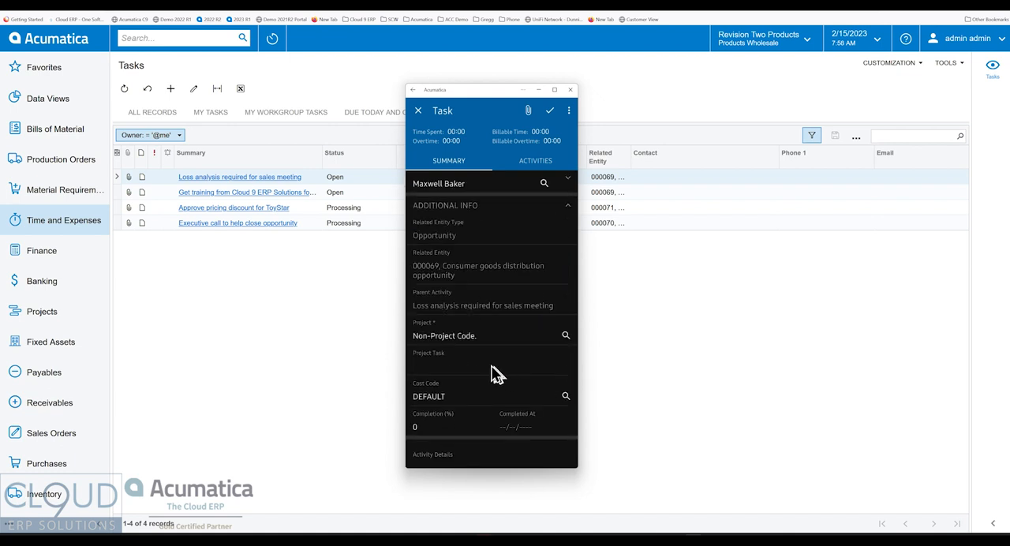
mouse_move(442, 272)
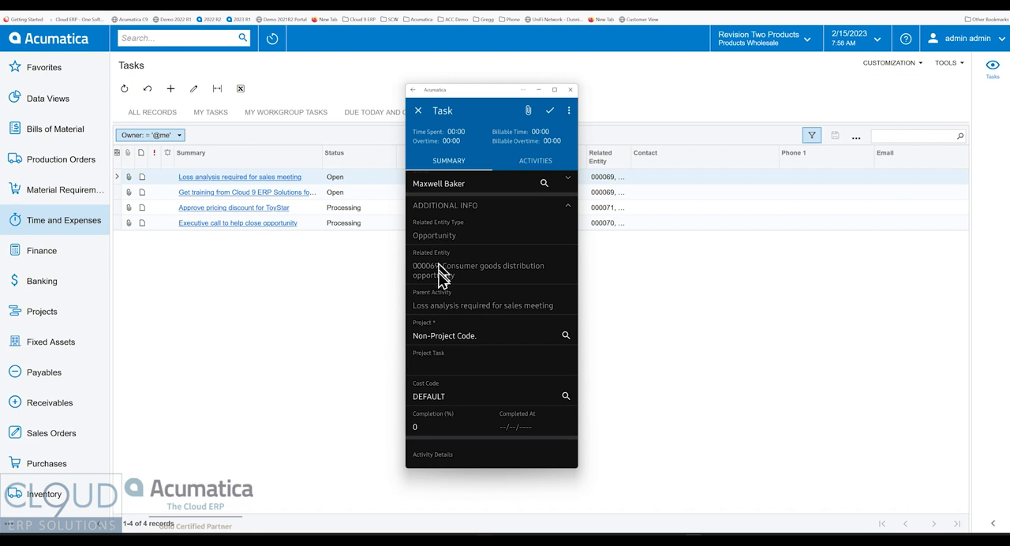
mouse_move(517, 325)
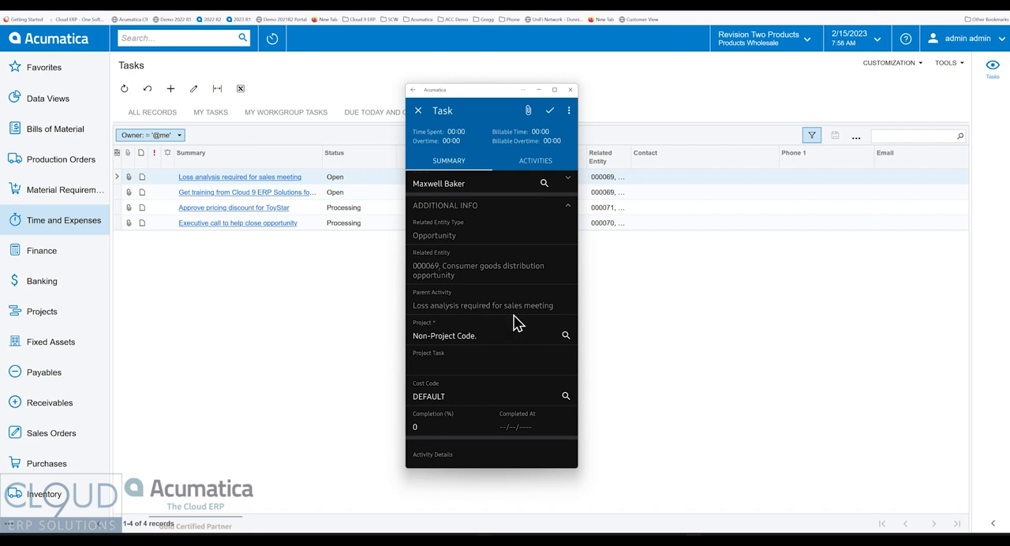
mouse_move(550, 111)
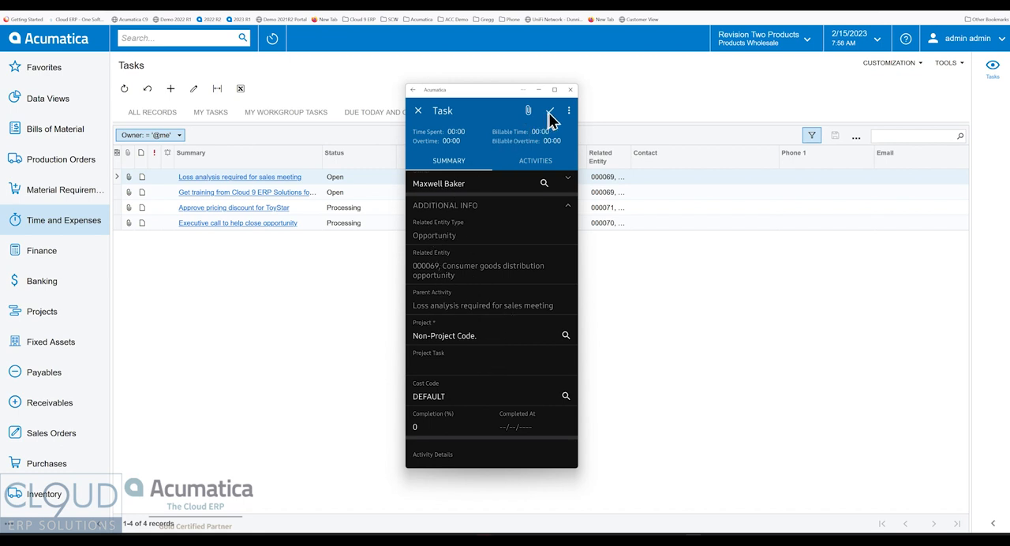
View the desktop Loss analysis task's activities, now including the Schedule training child task alongside the email.
click(533, 161)
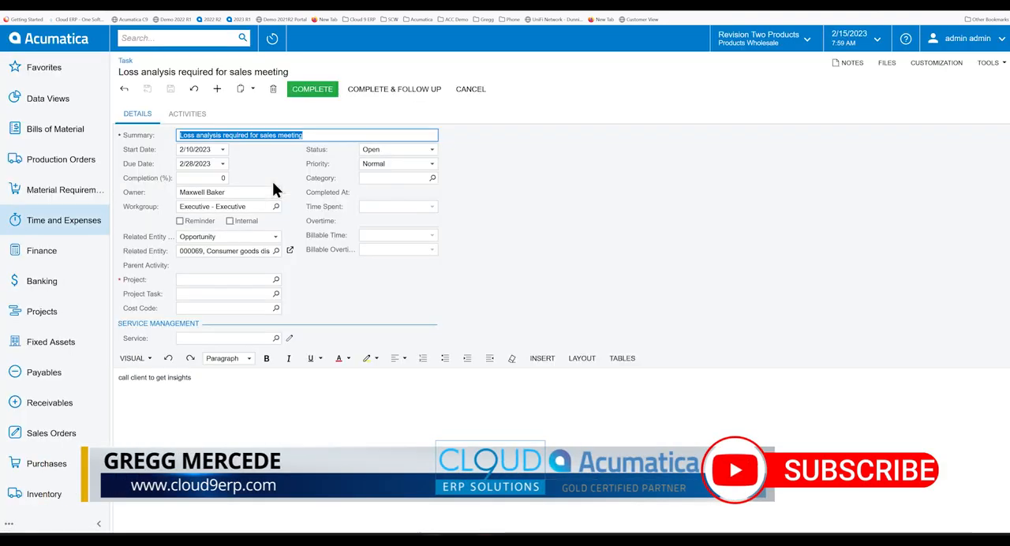
click(186, 114)
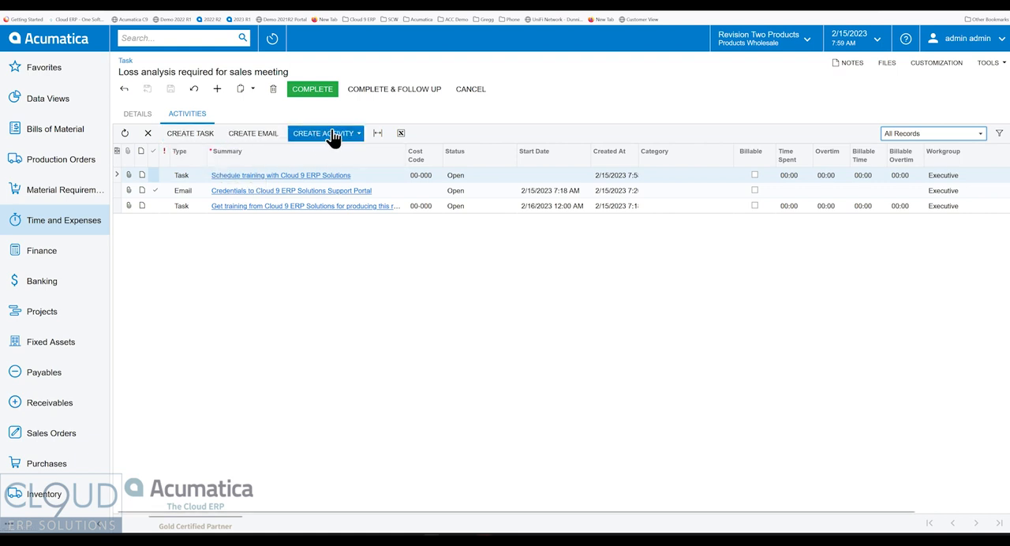
mouse_move(394, 198)
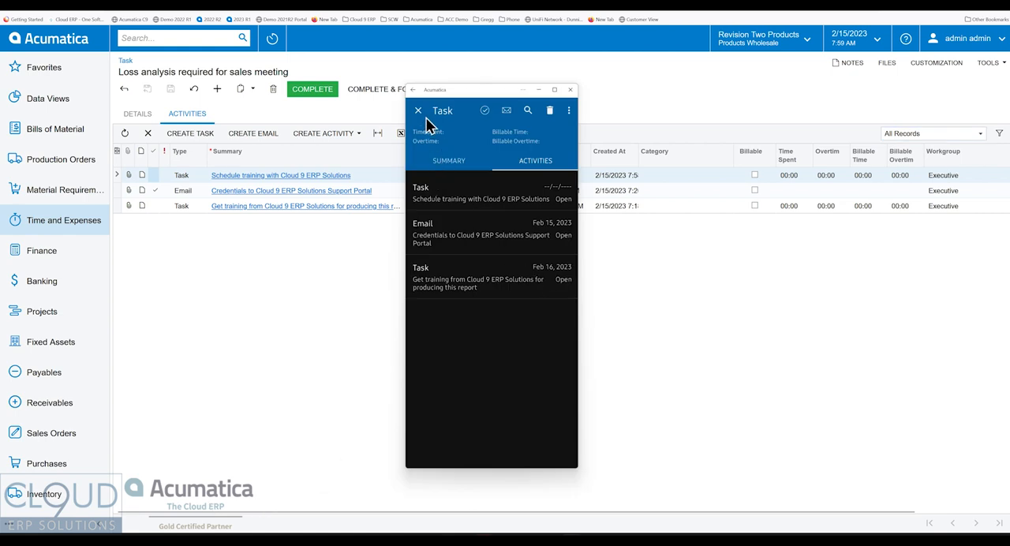
Review the Loss analysis task's action menu on Summary and Activities, add it to favorites and return to open tasks.
click(449, 161)
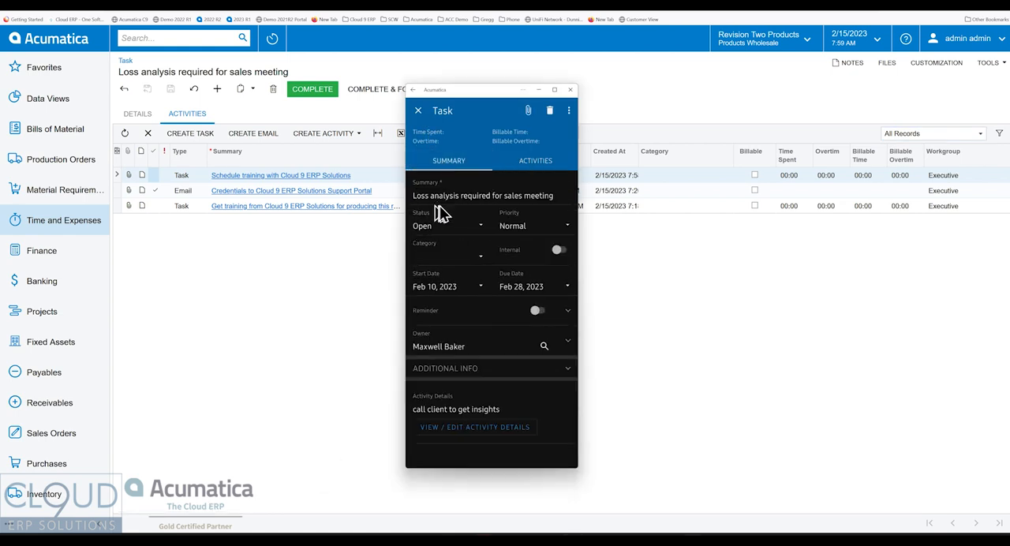
mouse_move(570, 110)
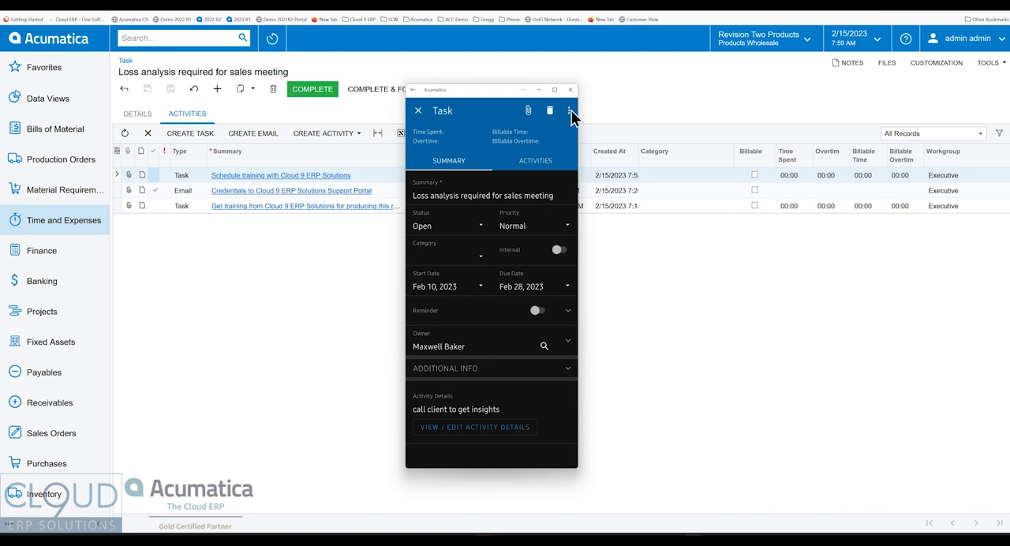
click(569, 111)
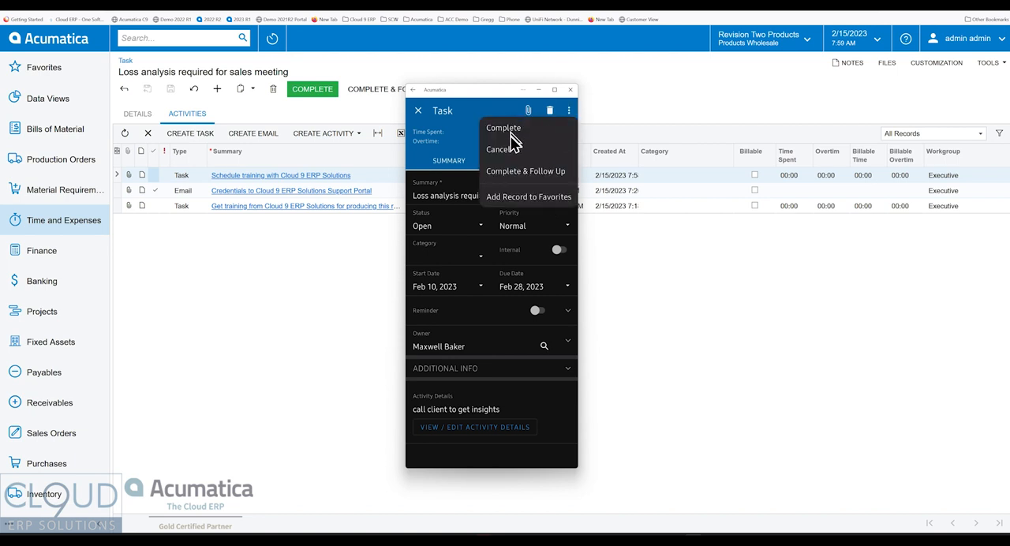
mouse_move(461, 132)
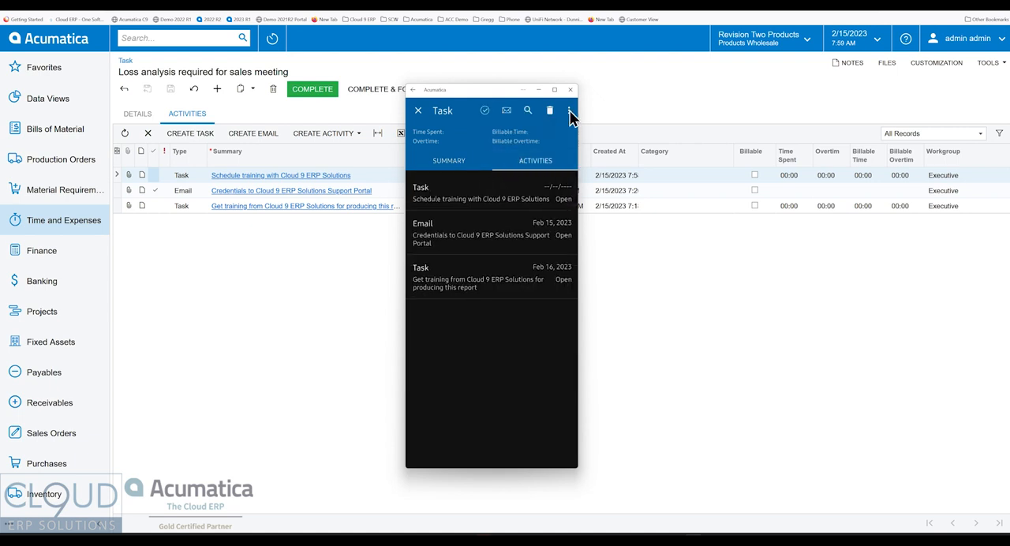
click(569, 110)
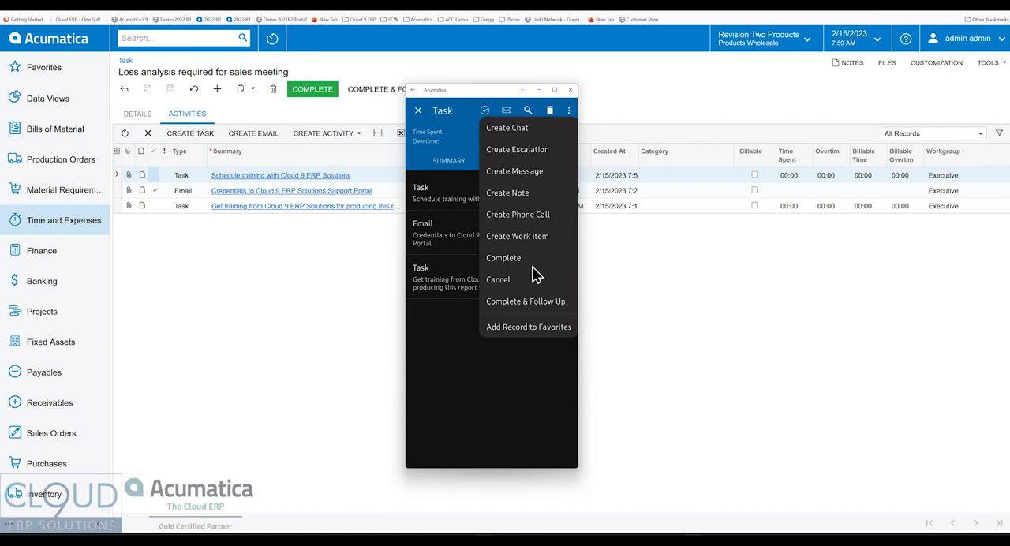
mouse_move(526, 344)
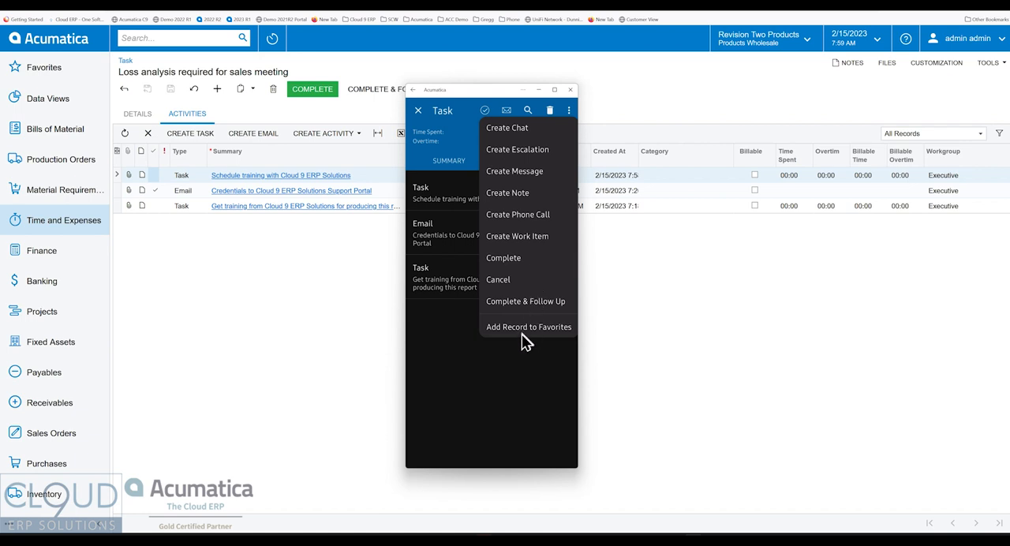
mouse_move(502, 338)
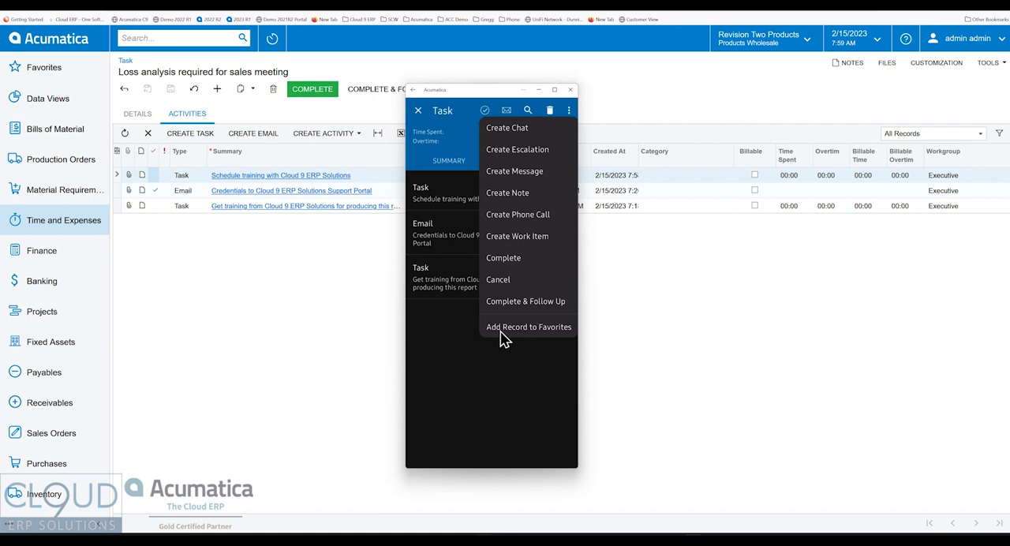
mouse_move(534, 338)
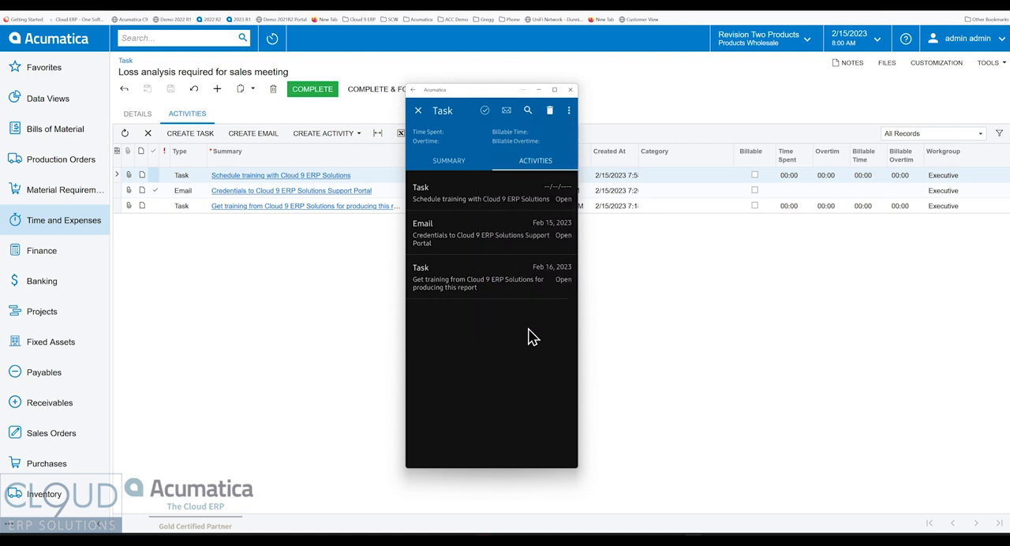
click(416, 111)
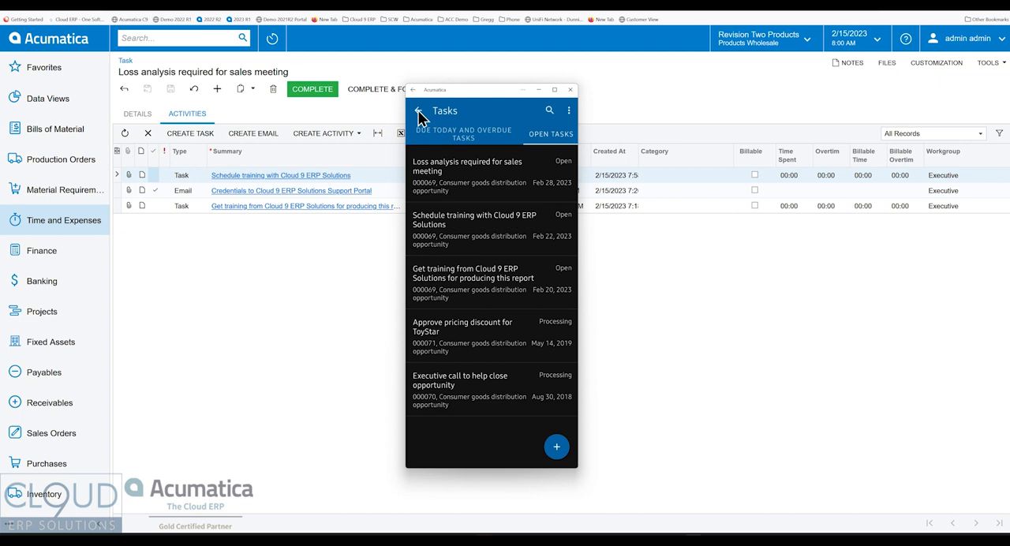
Return to the mobile home screen and show Favorites listing the Loss analysis task with other saved records.
click(417, 111)
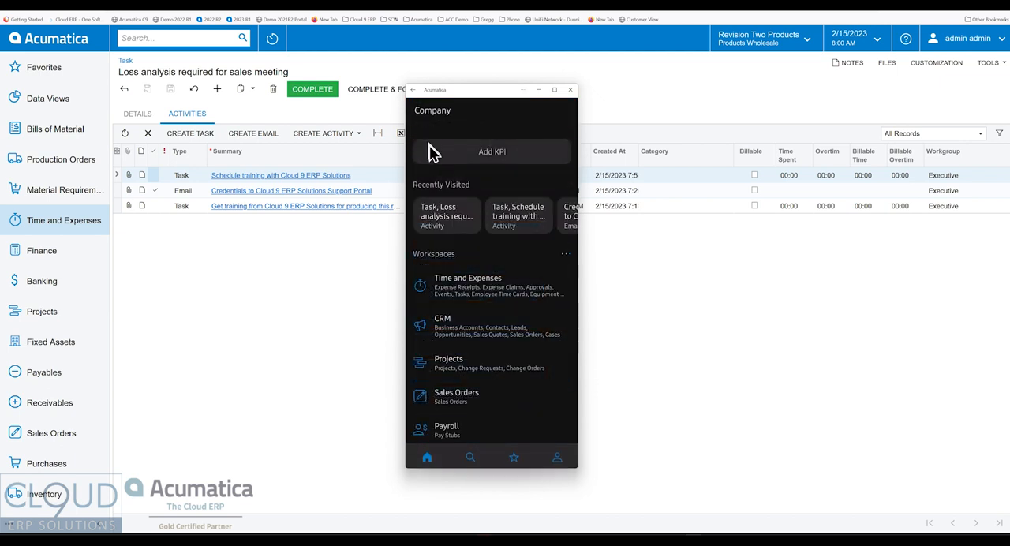
mouse_move(502, 321)
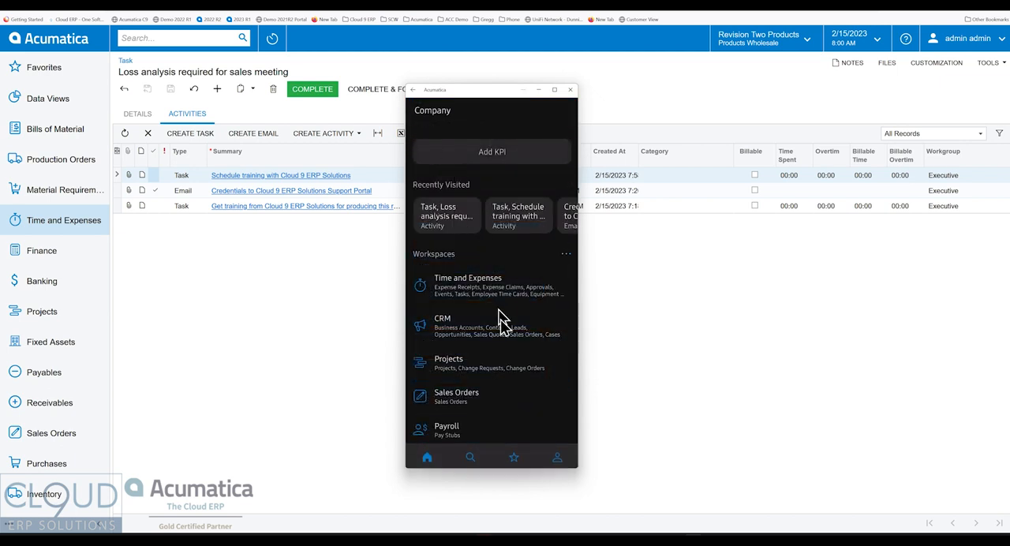
click(513, 458)
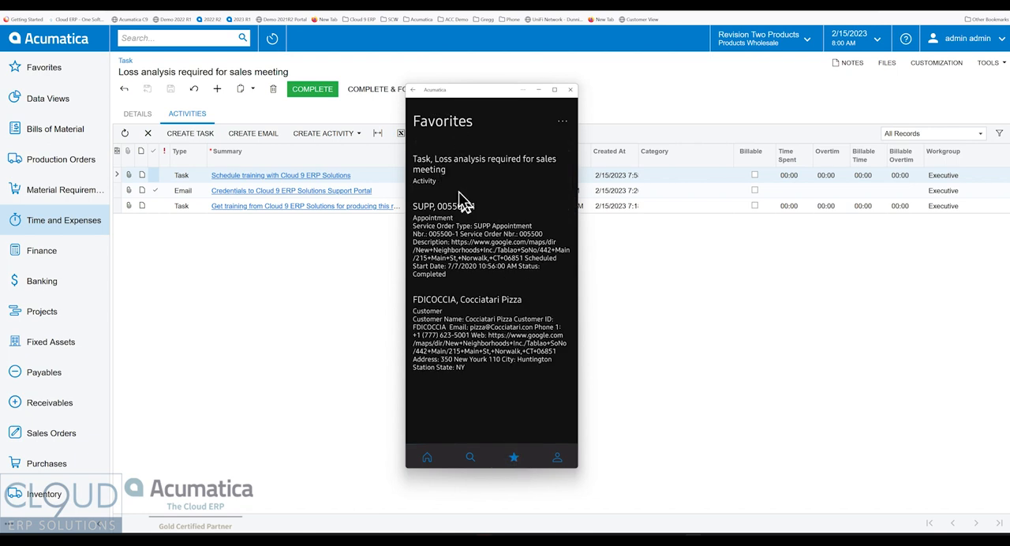
mouse_move(452, 183)
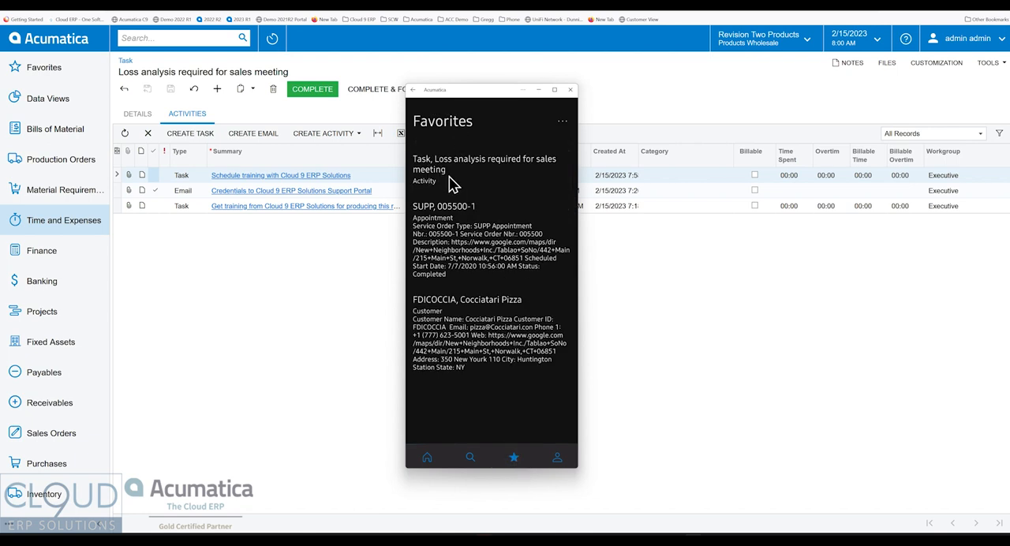
mouse_move(265, 258)
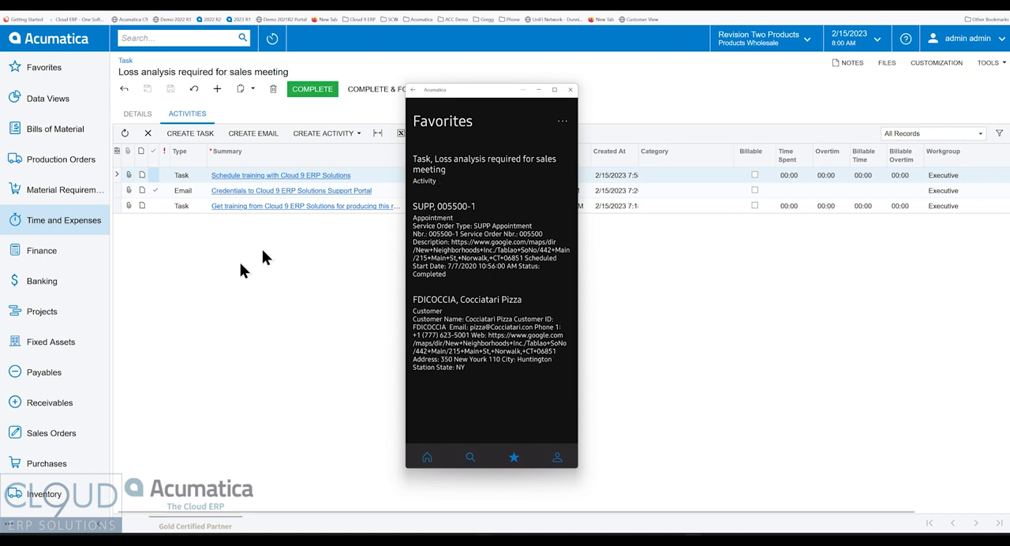
mouse_move(401, 234)
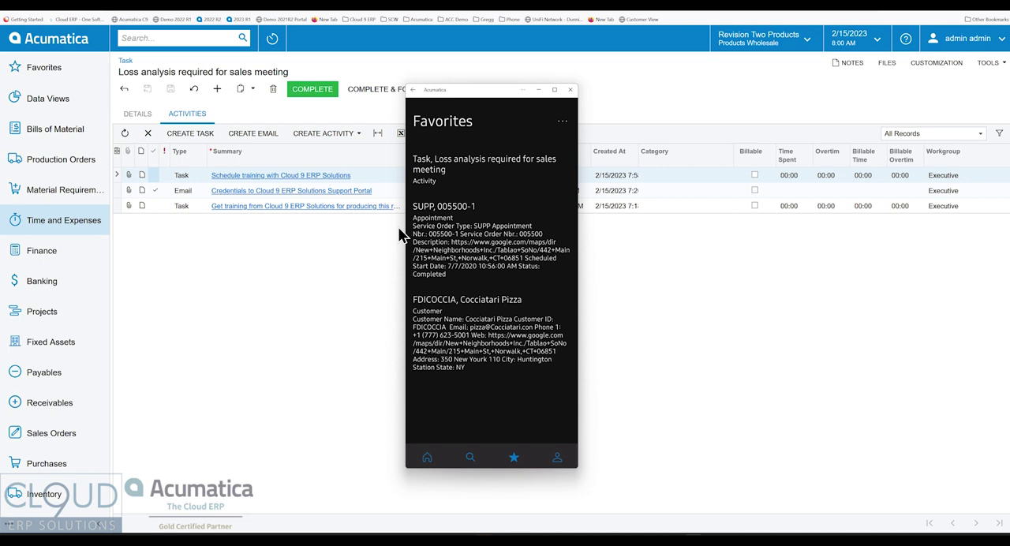
mouse_move(382, 251)
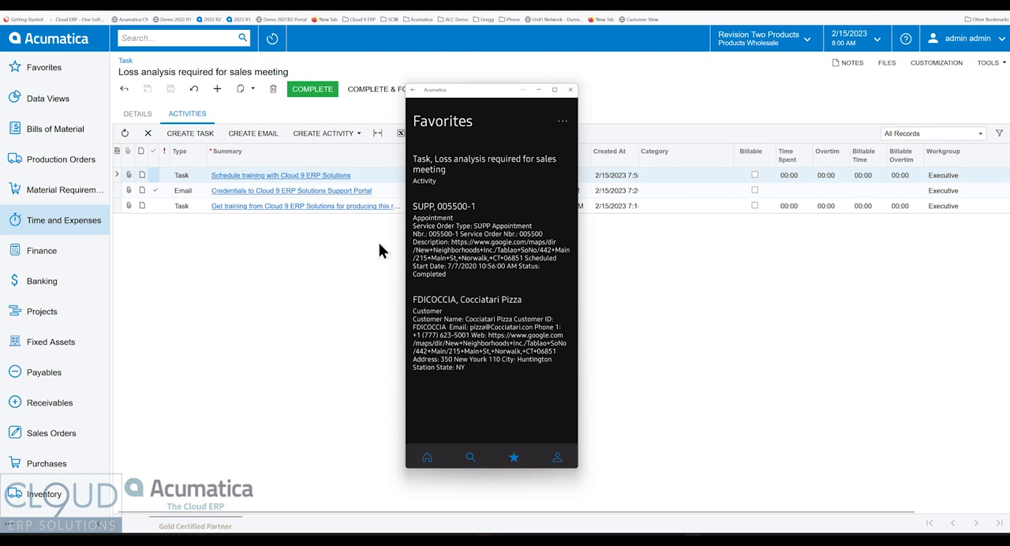